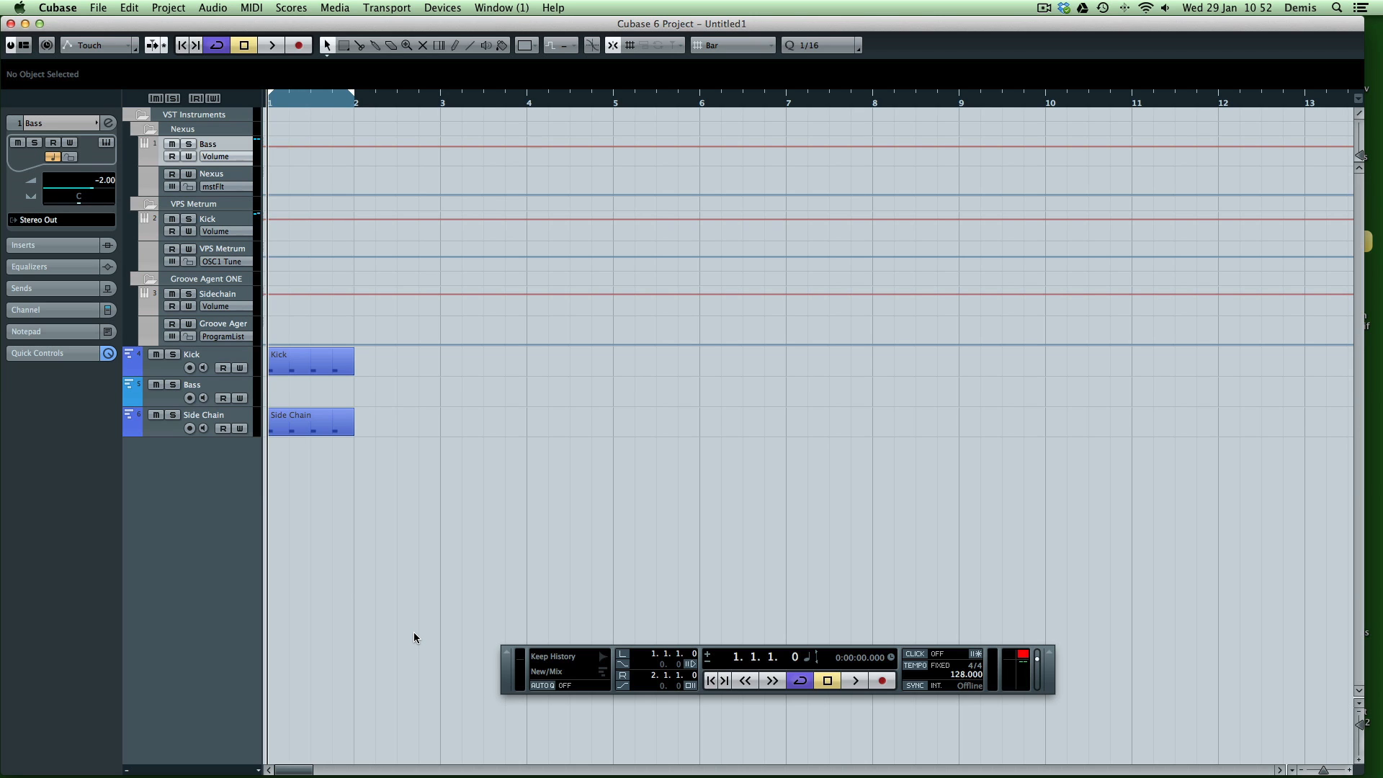
mouse_move(369, 410)
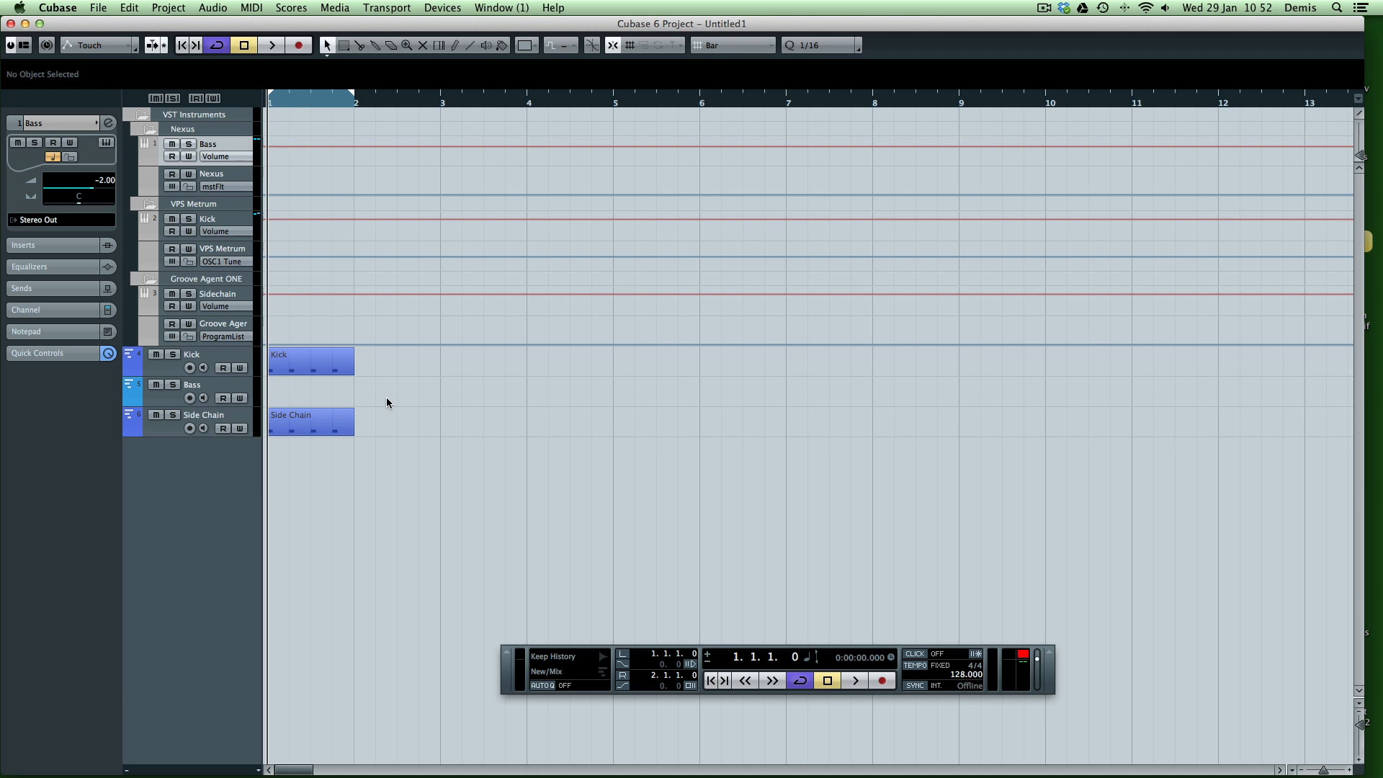
mouse_move(696, 432)
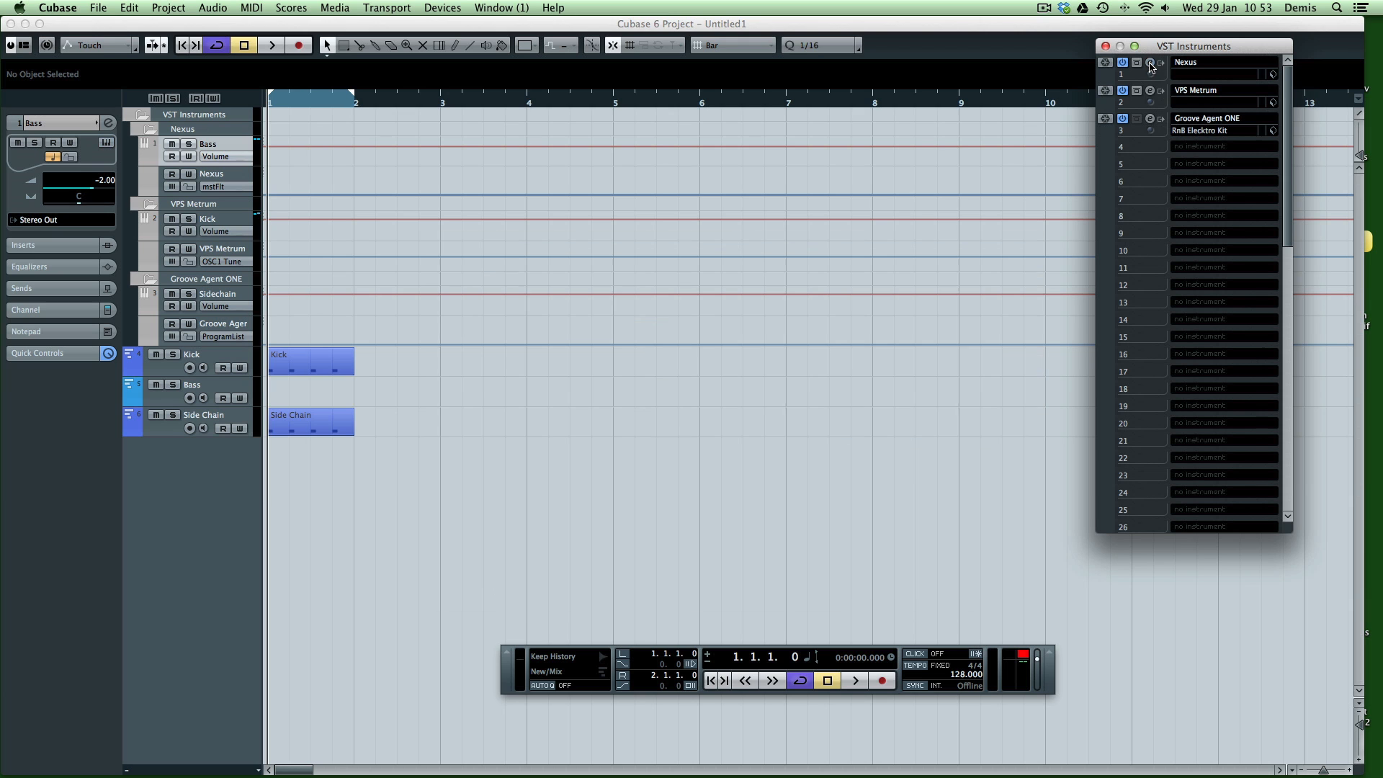
Step: Keep Groove Agent ONE in instrument slot 3 and bring up its editor panel
left_click(1150, 92)
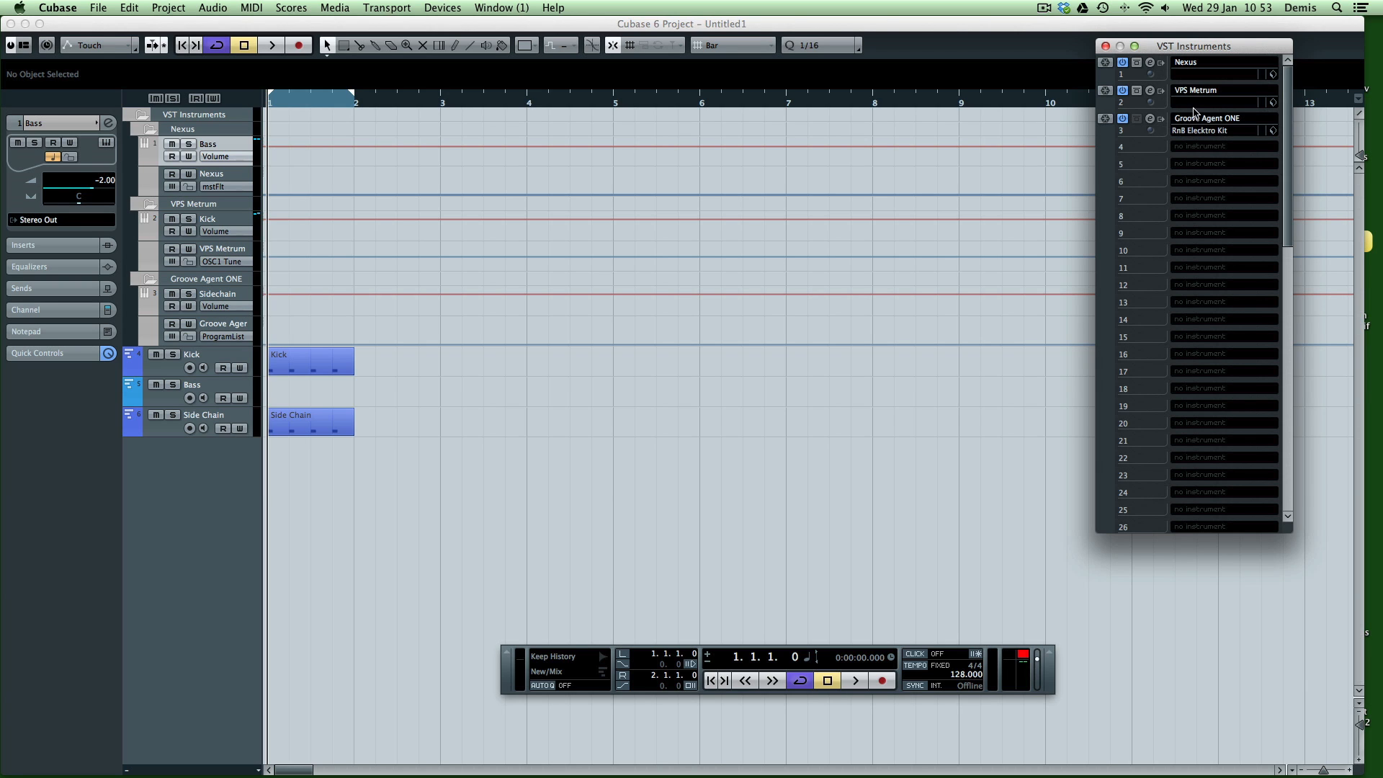
mouse_move(1243, 122)
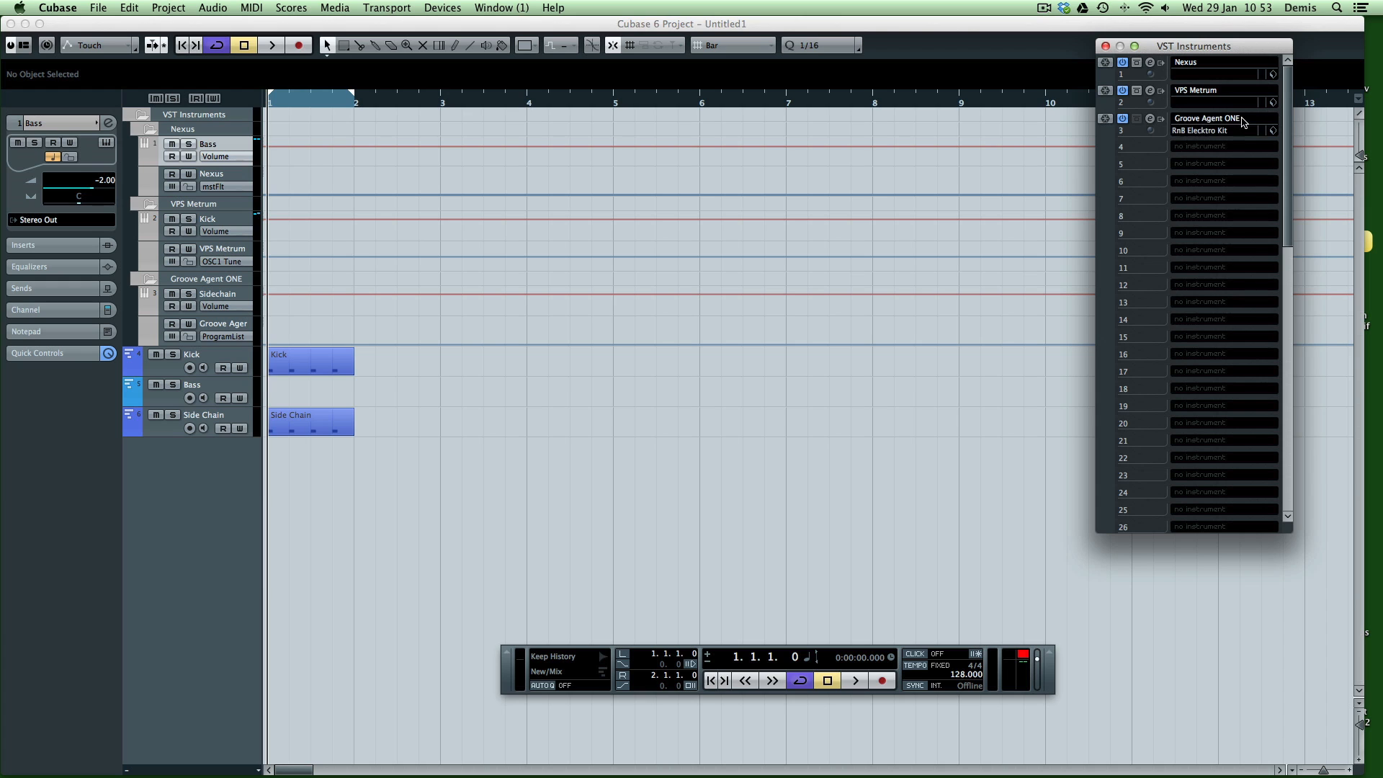
left_click(1219, 118)
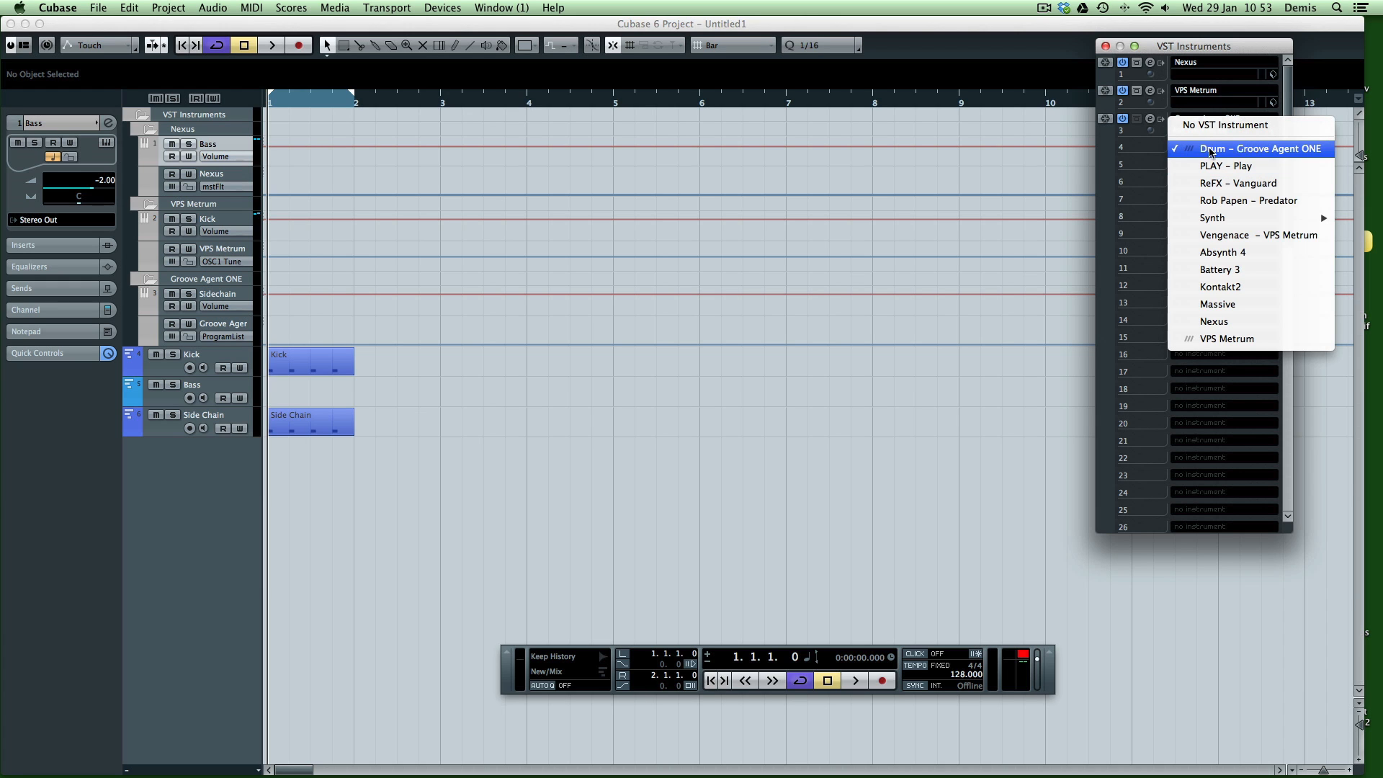
left_click(1262, 148)
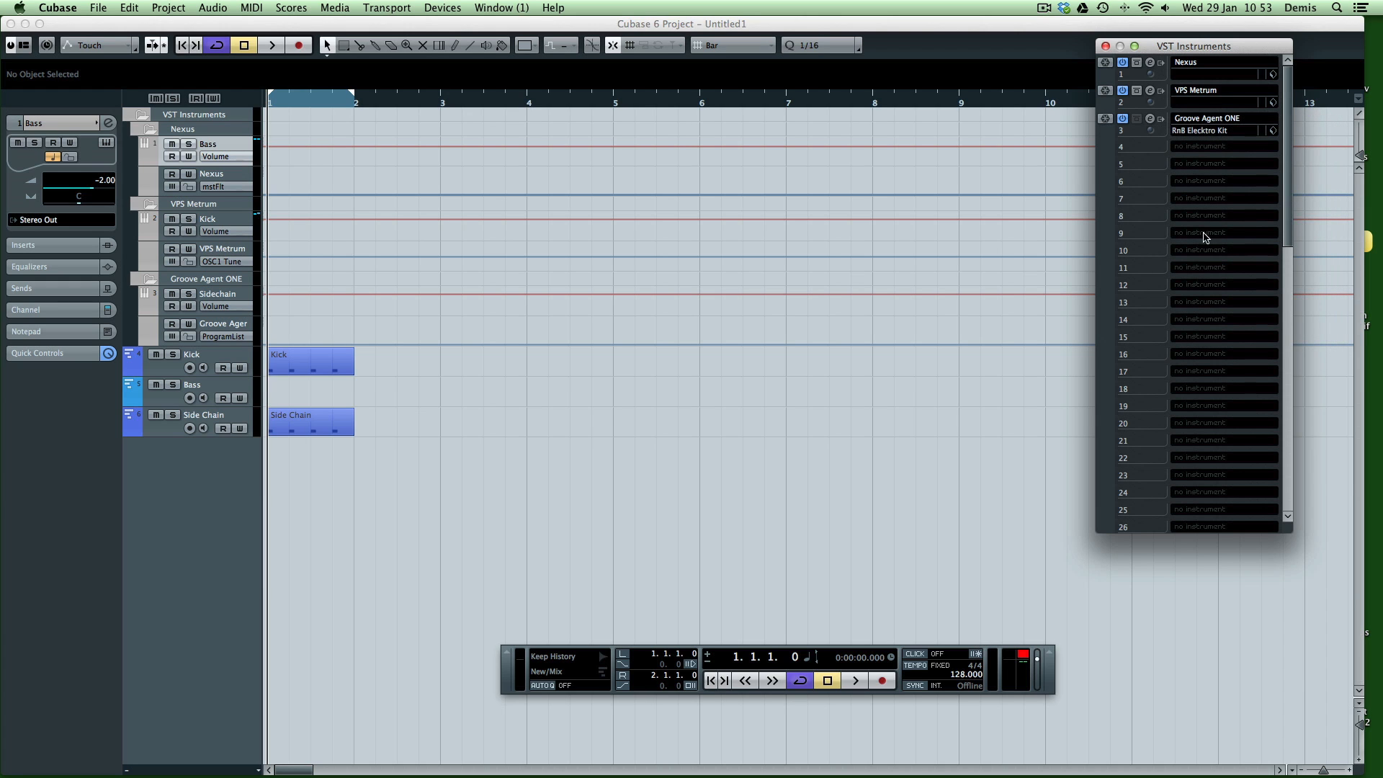
mouse_move(1151, 128)
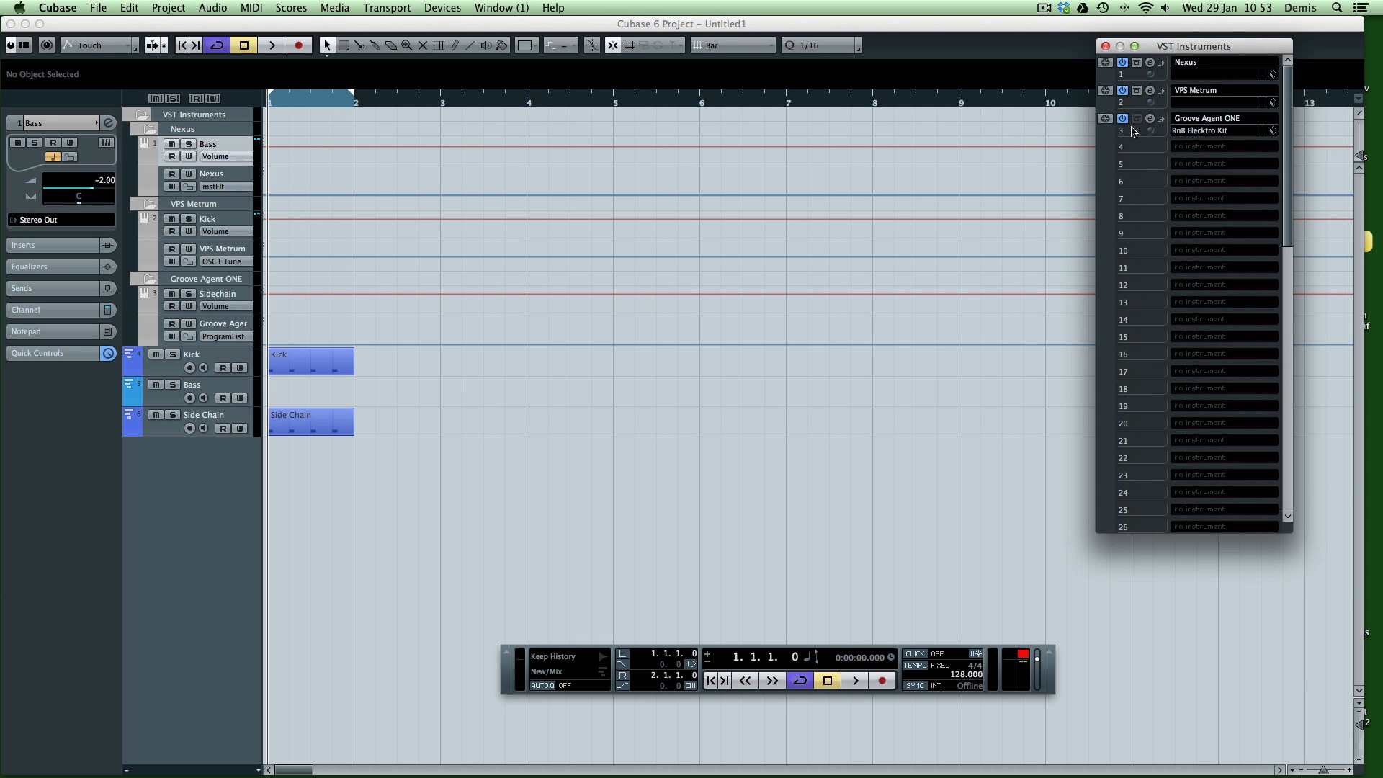
left_click(1150, 118)
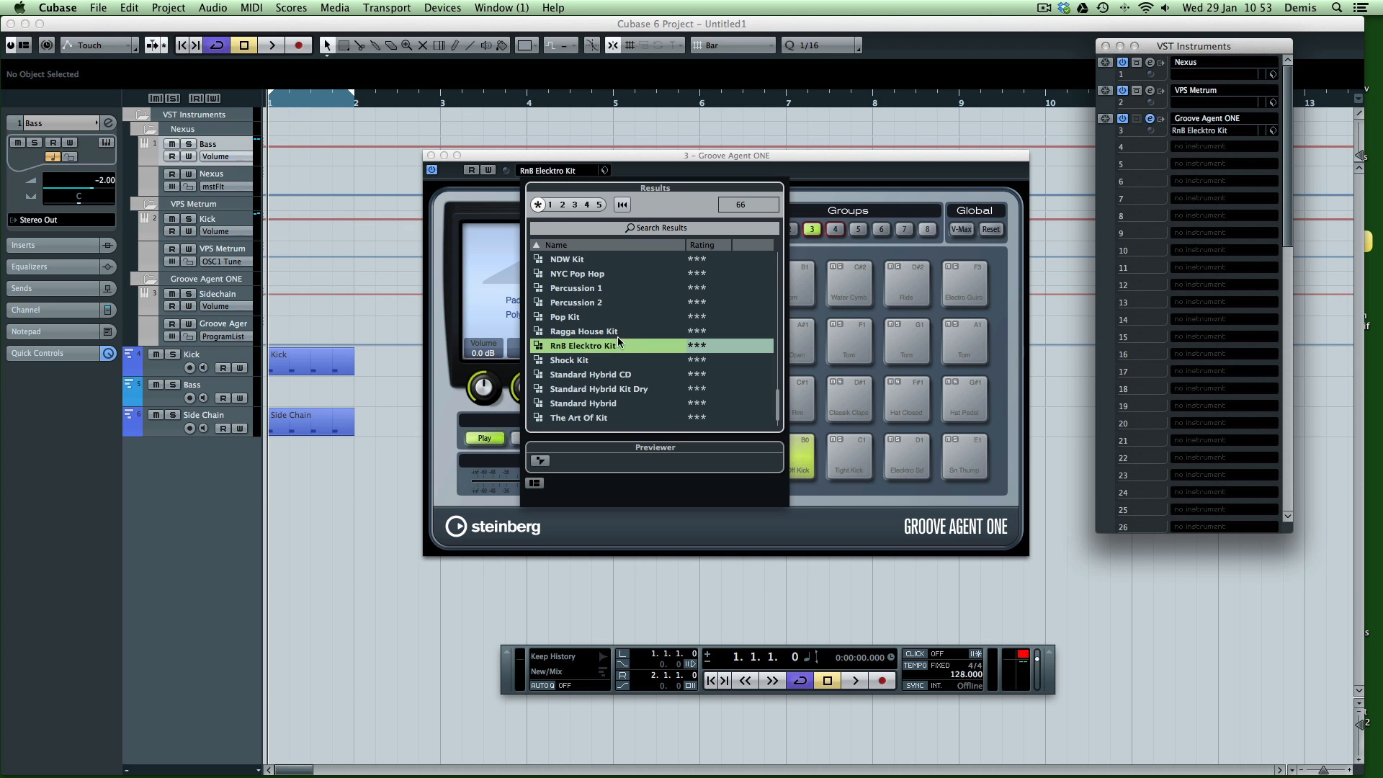
Step: Audition the Tight Kick and Roll Off Kick pads, then close Groove Agent ONE
scroll("down", 3)
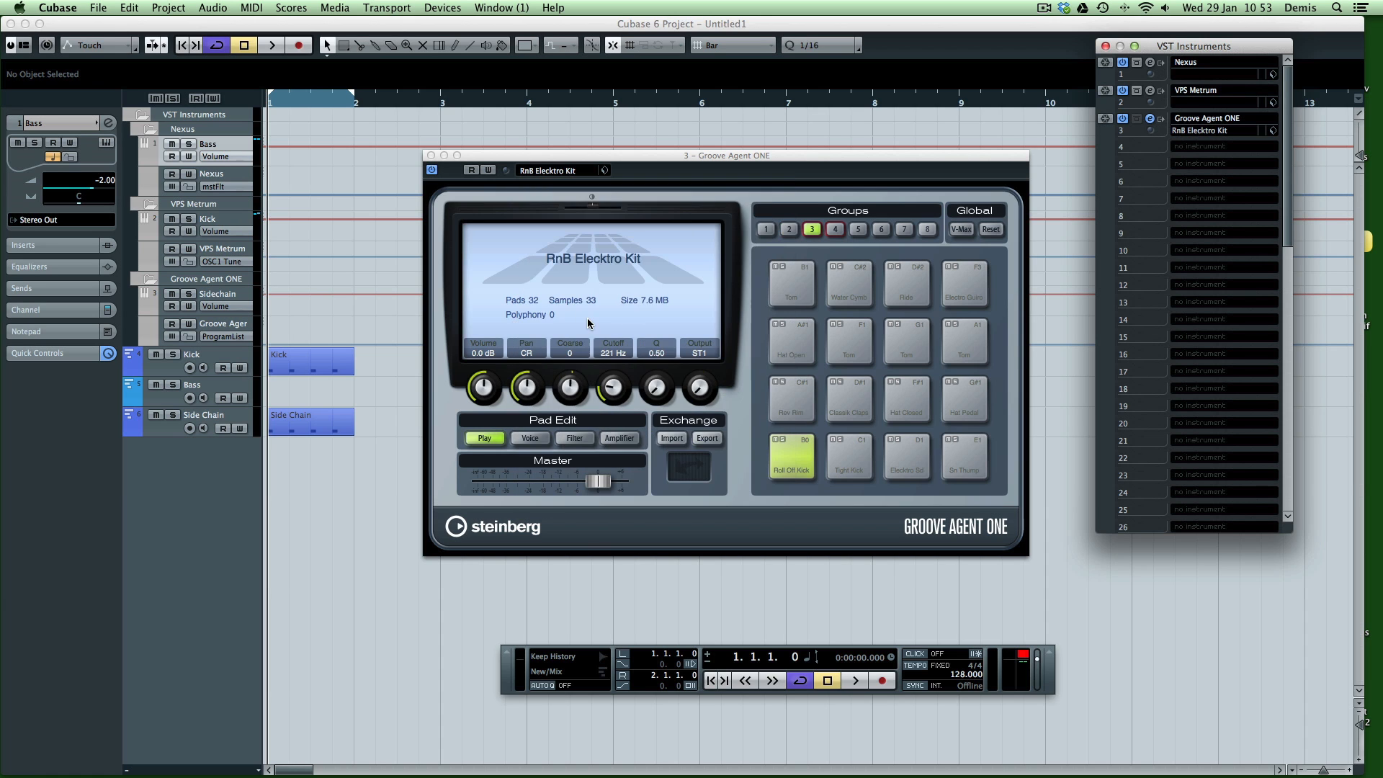
left_click(848, 456)
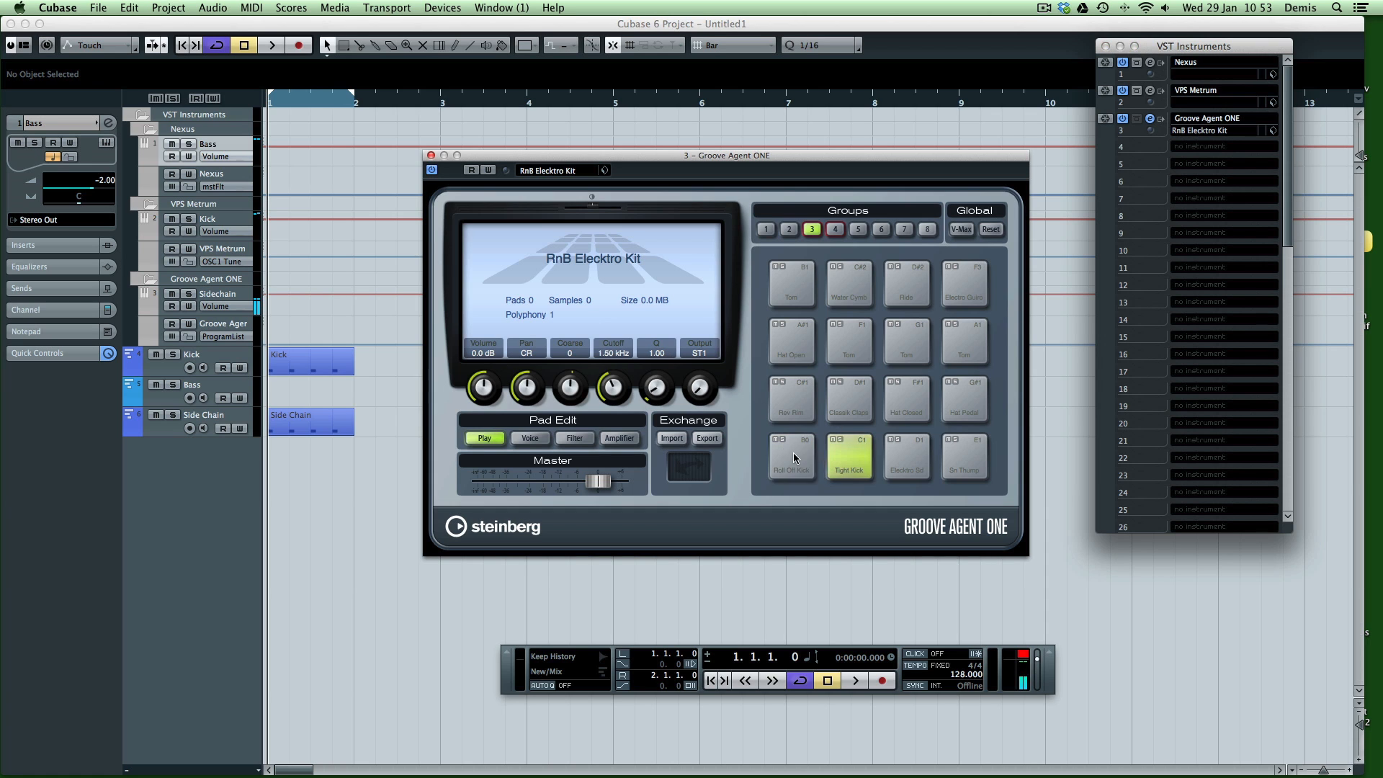
left_click(791, 456)
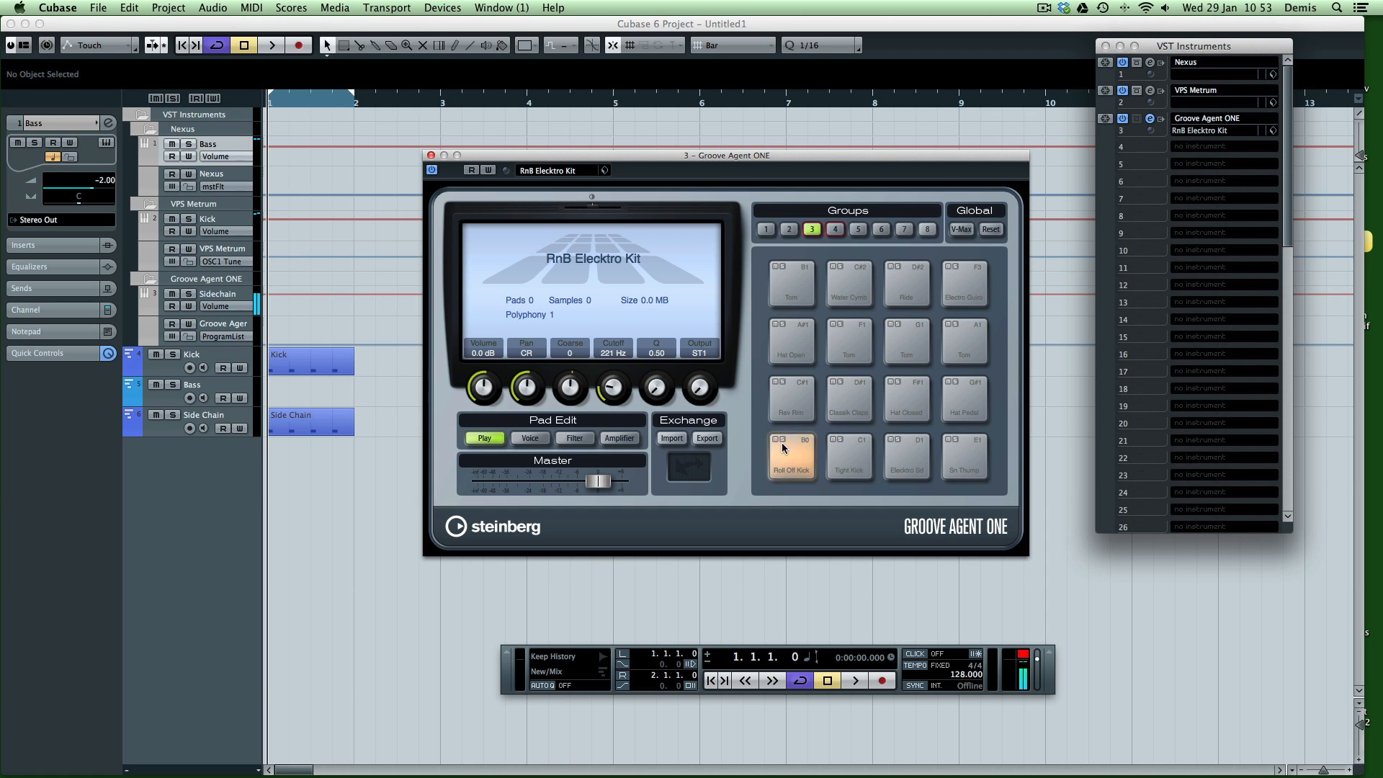
left_click(431, 155)
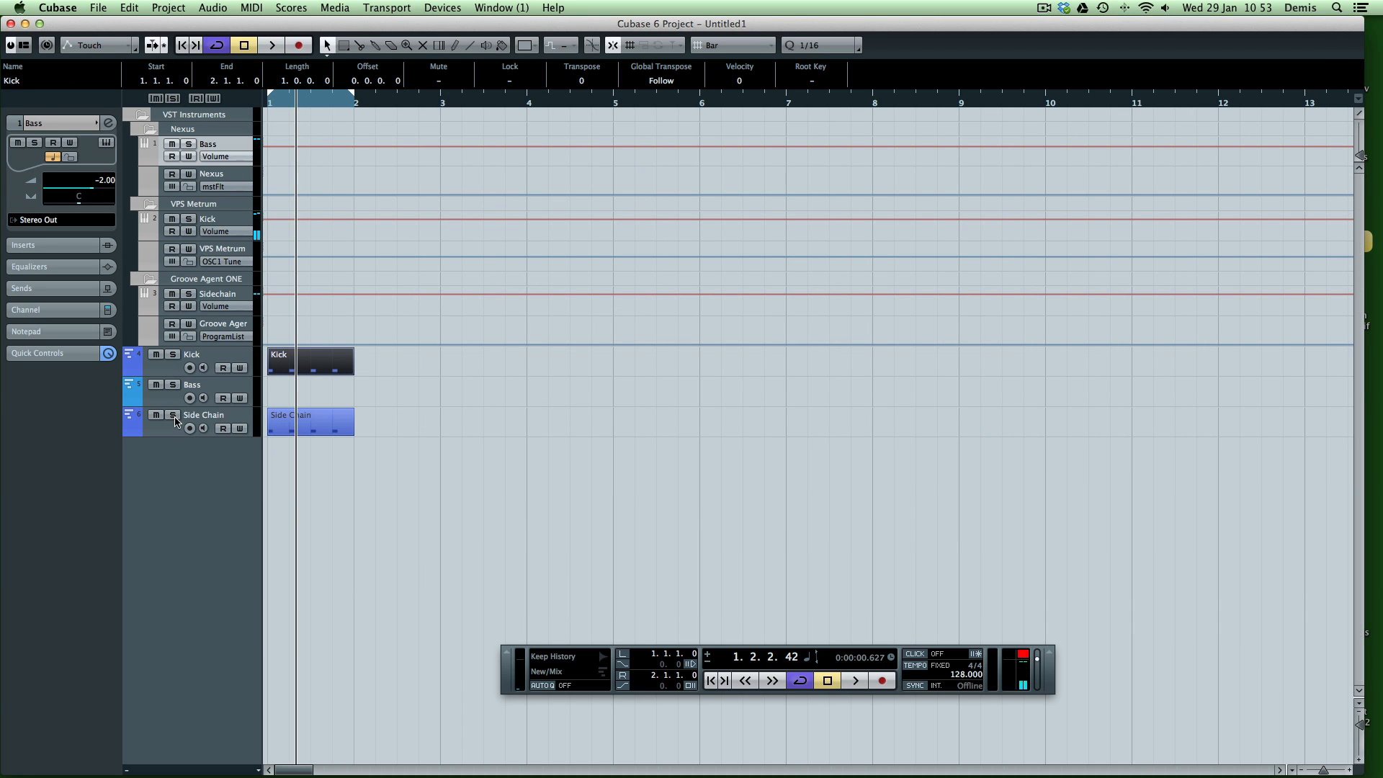
Step: Draw a MIDI part on the Bass track and open it in the Key Editor
left_click(271, 45)
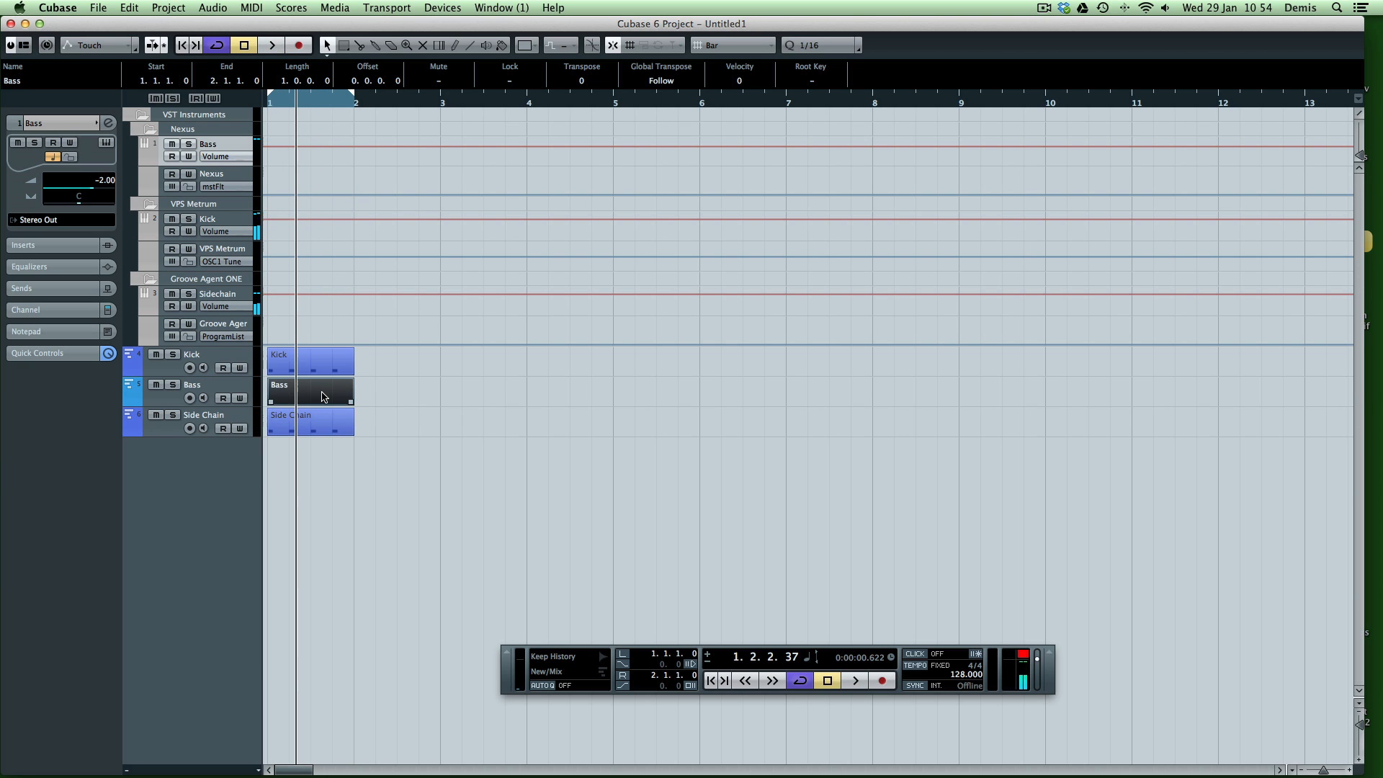
double_click(324, 396)
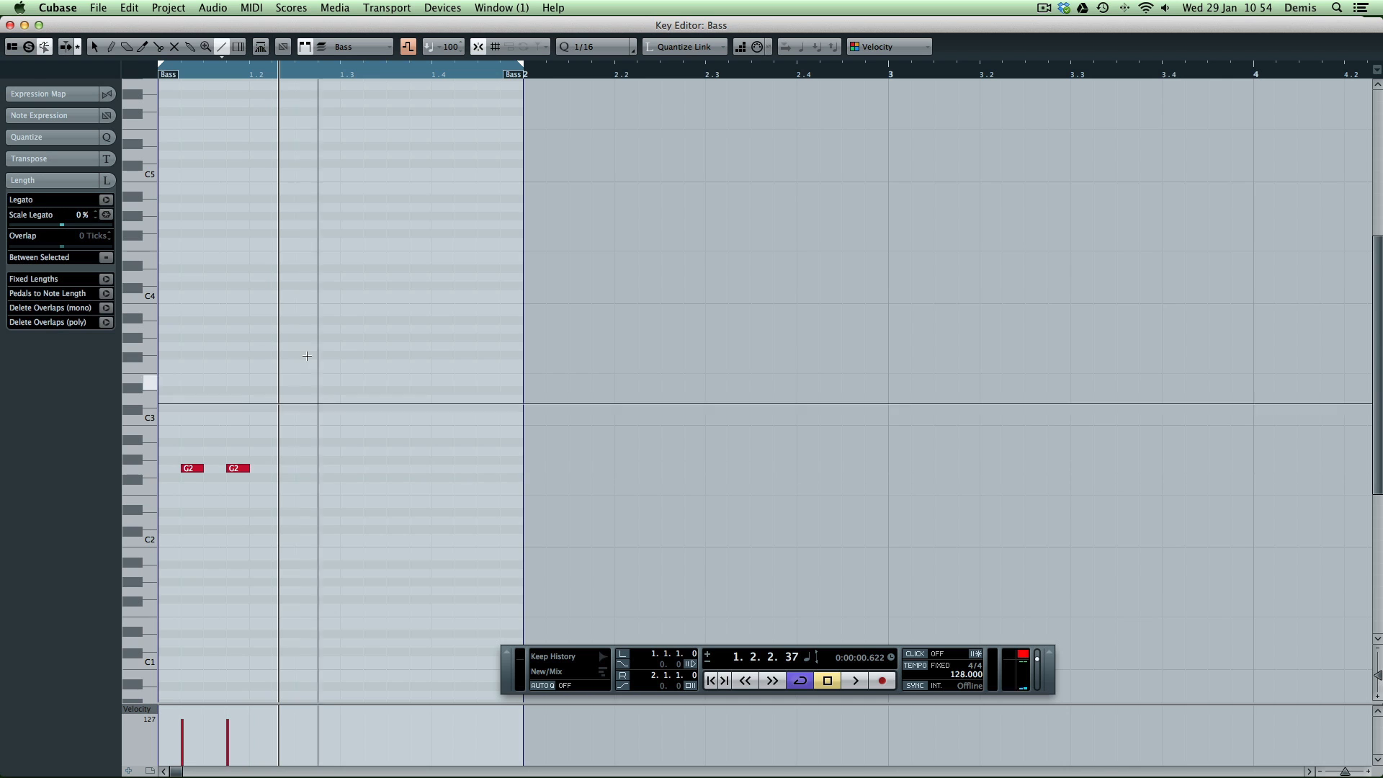
Step: Add G2 and C3 notes to the bass line, then dismiss the insert effects list
left_click(369, 468)
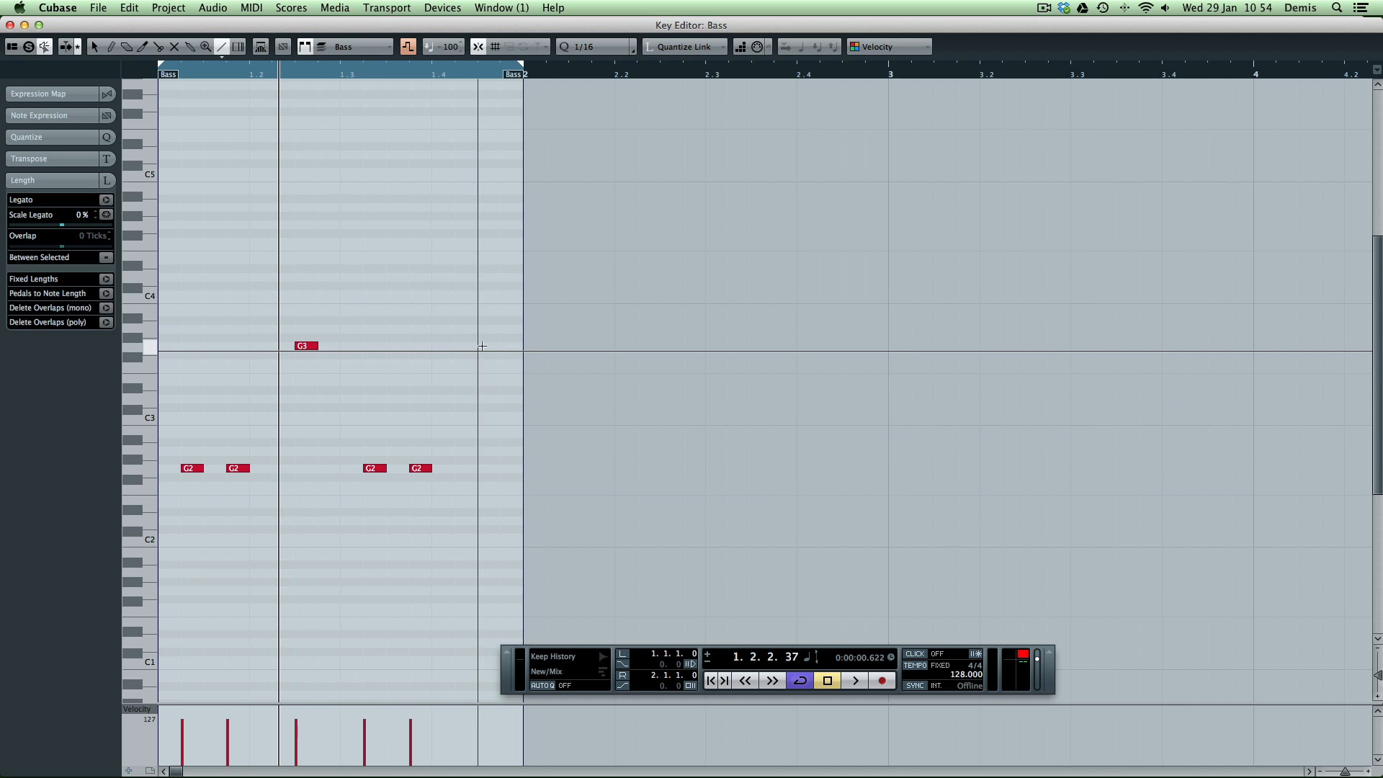
left_click(854, 680)
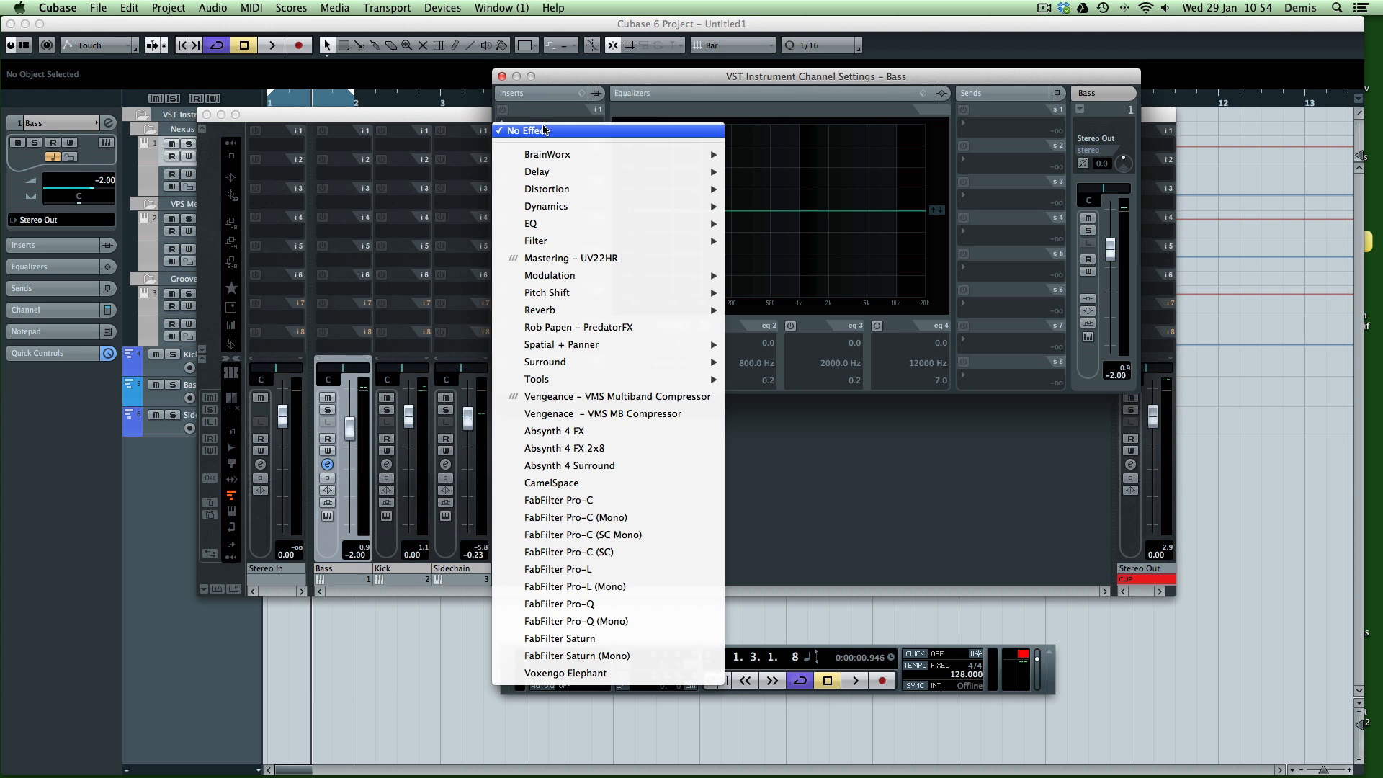
left_click(541, 131)
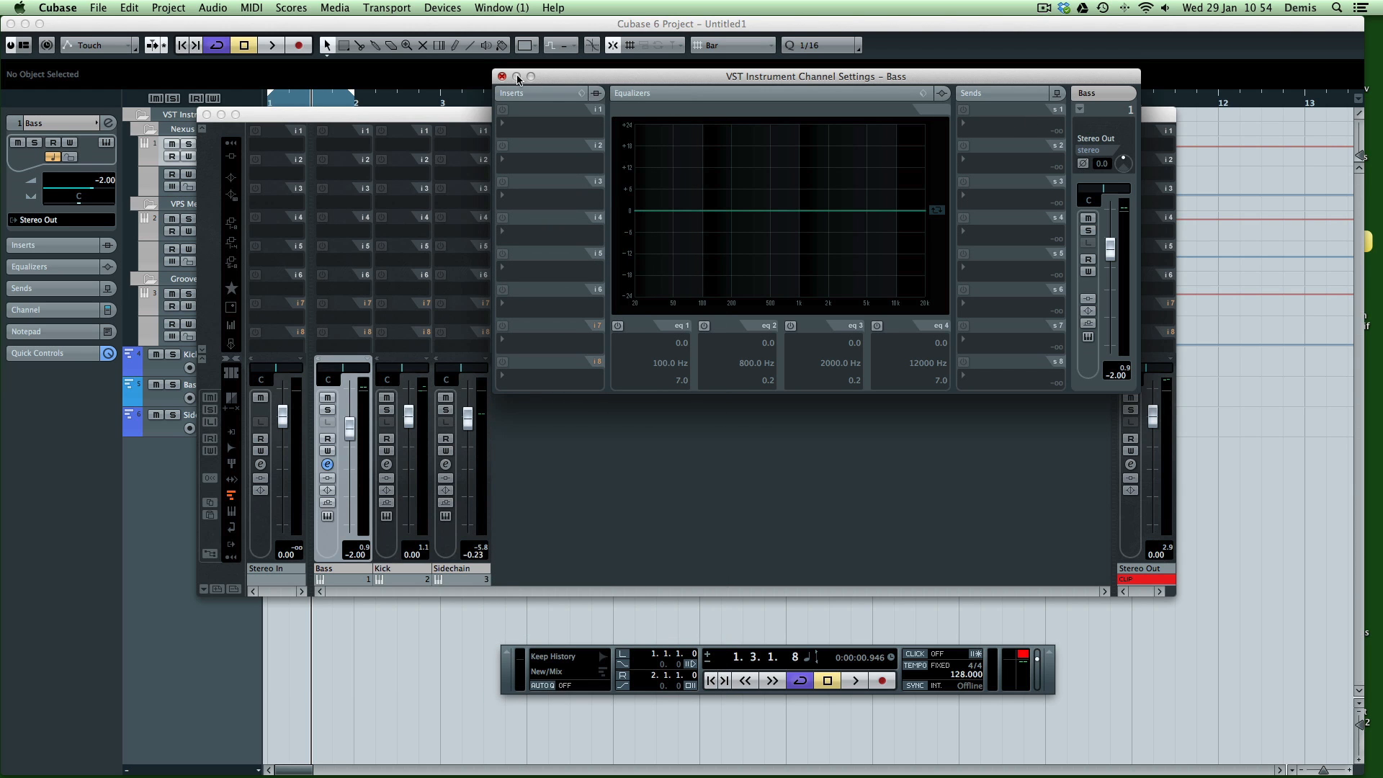
mouse_move(492, 85)
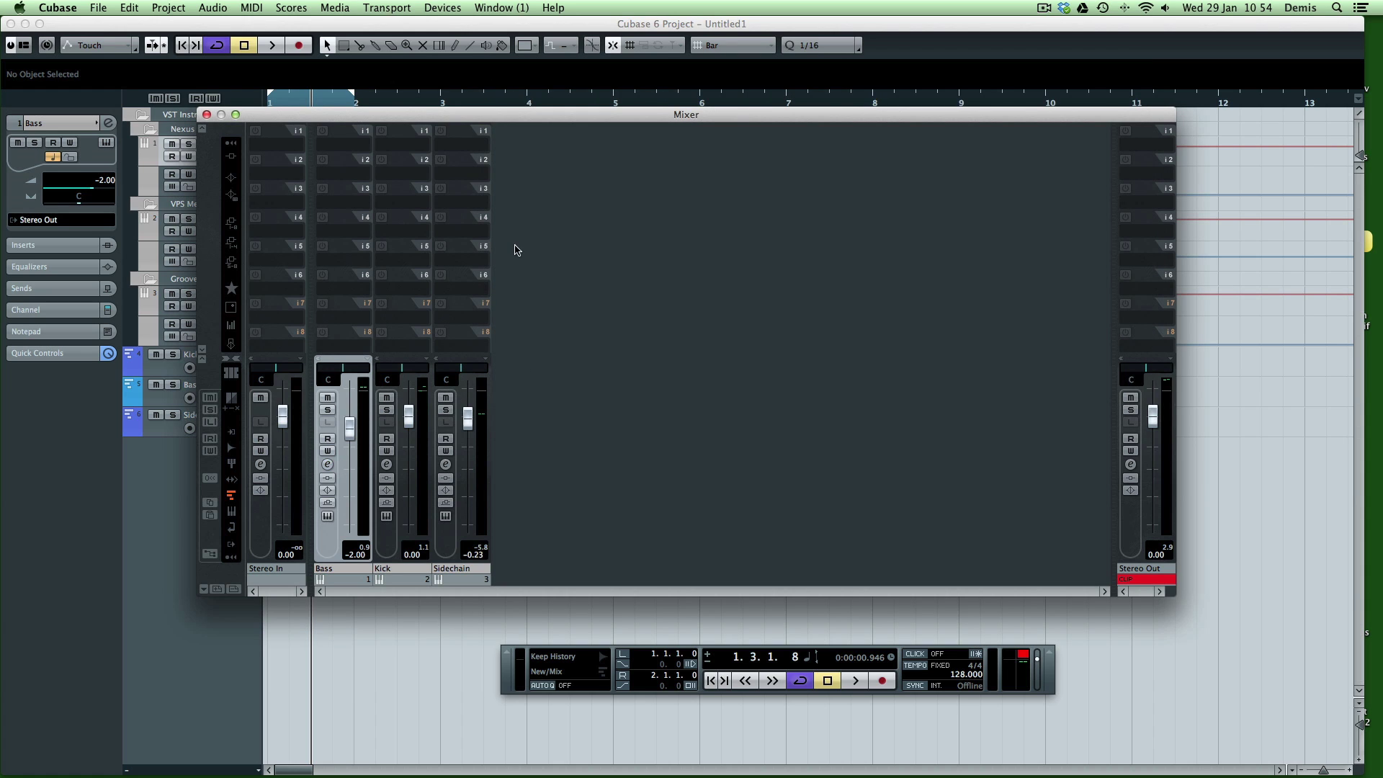
mouse_move(476, 304)
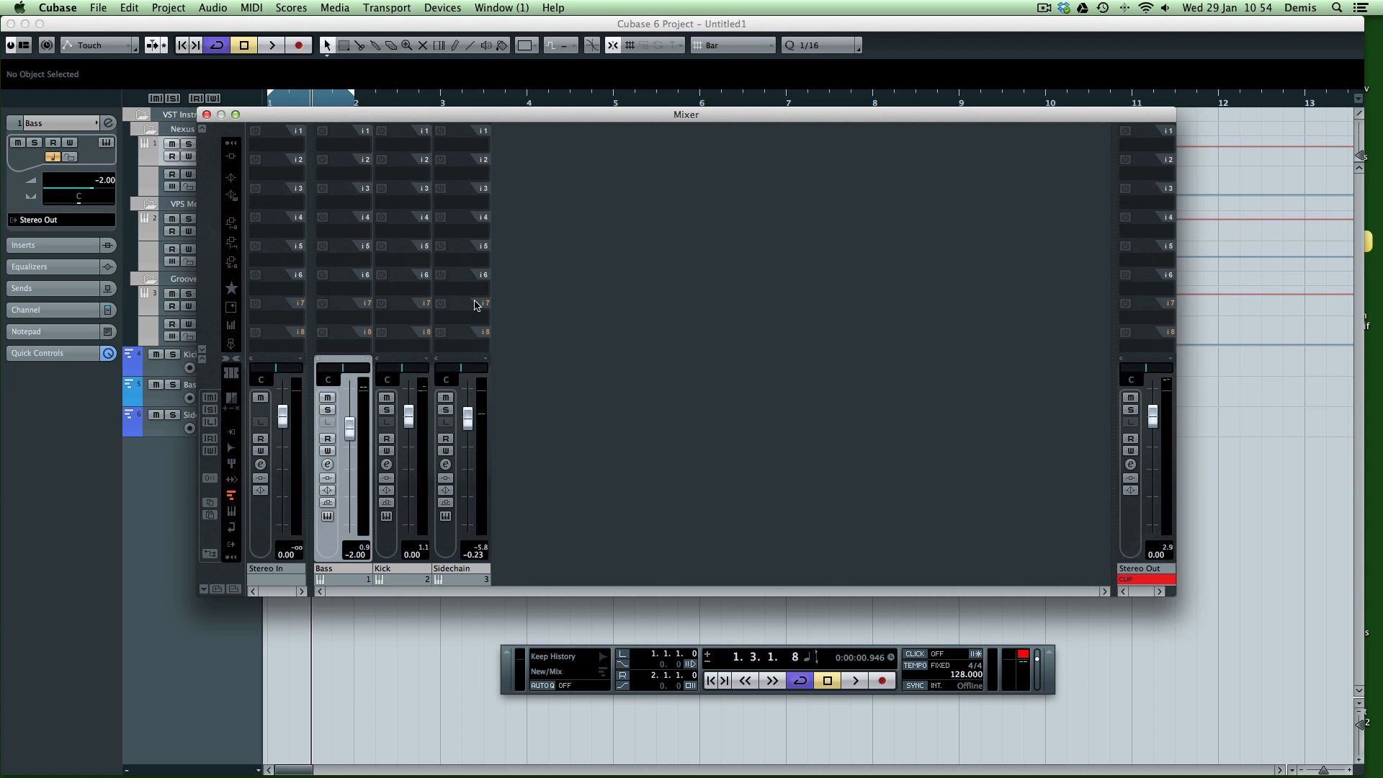
mouse_move(299, 150)
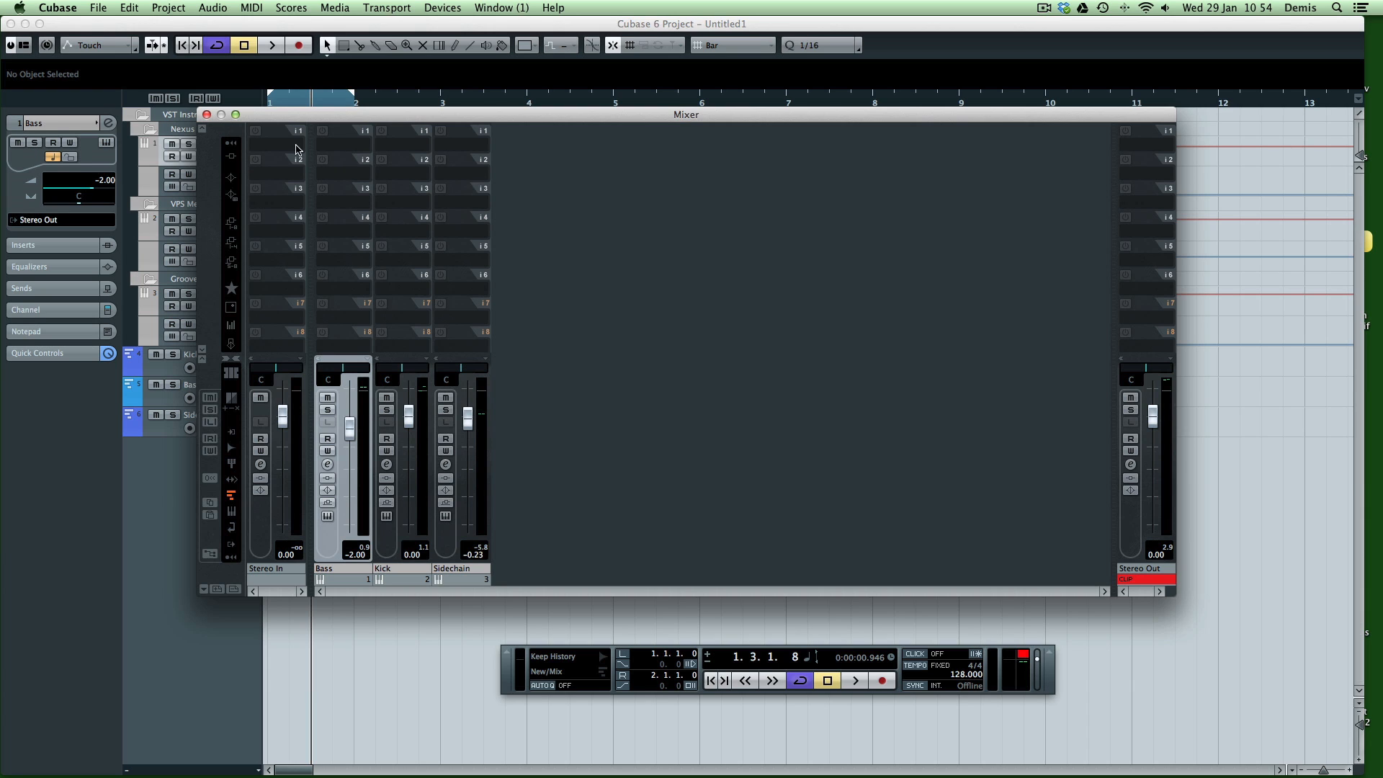
mouse_move(250, 482)
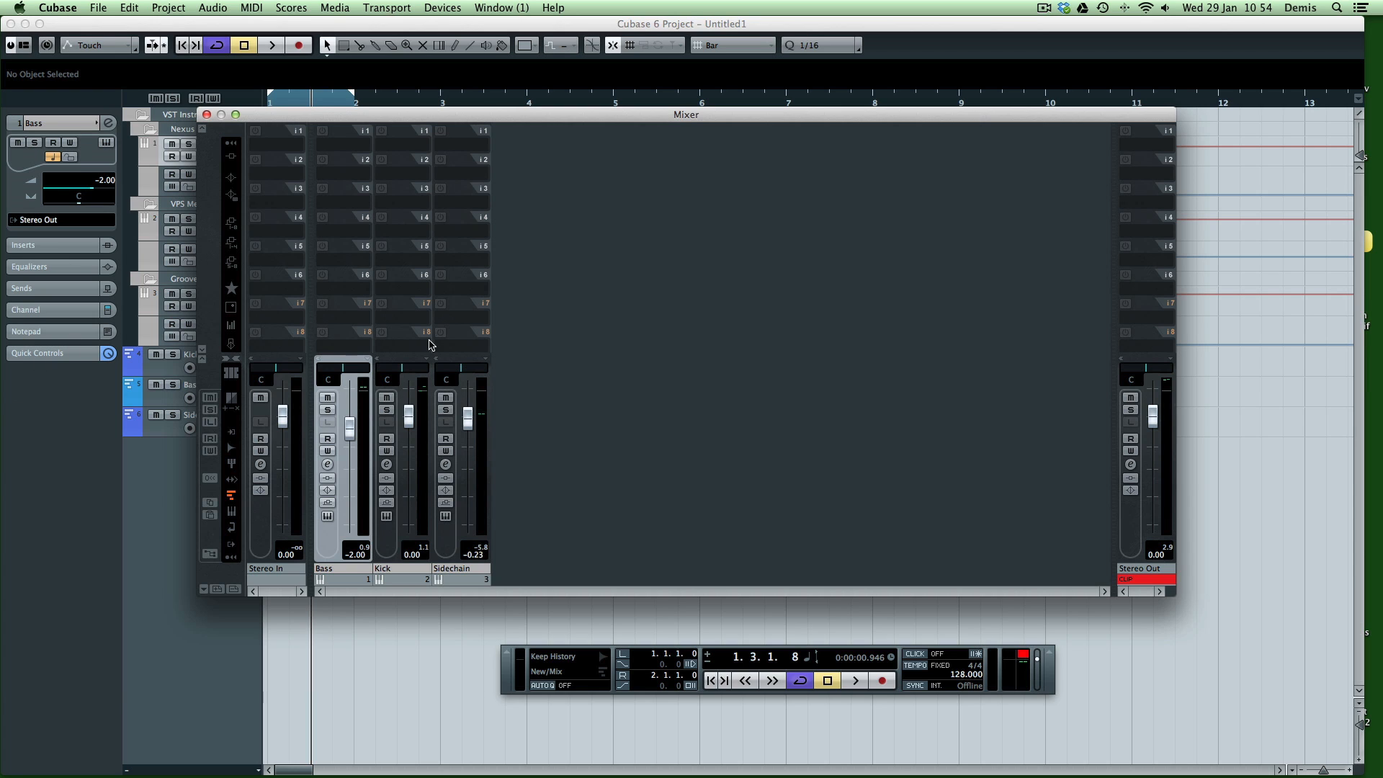
mouse_move(238, 158)
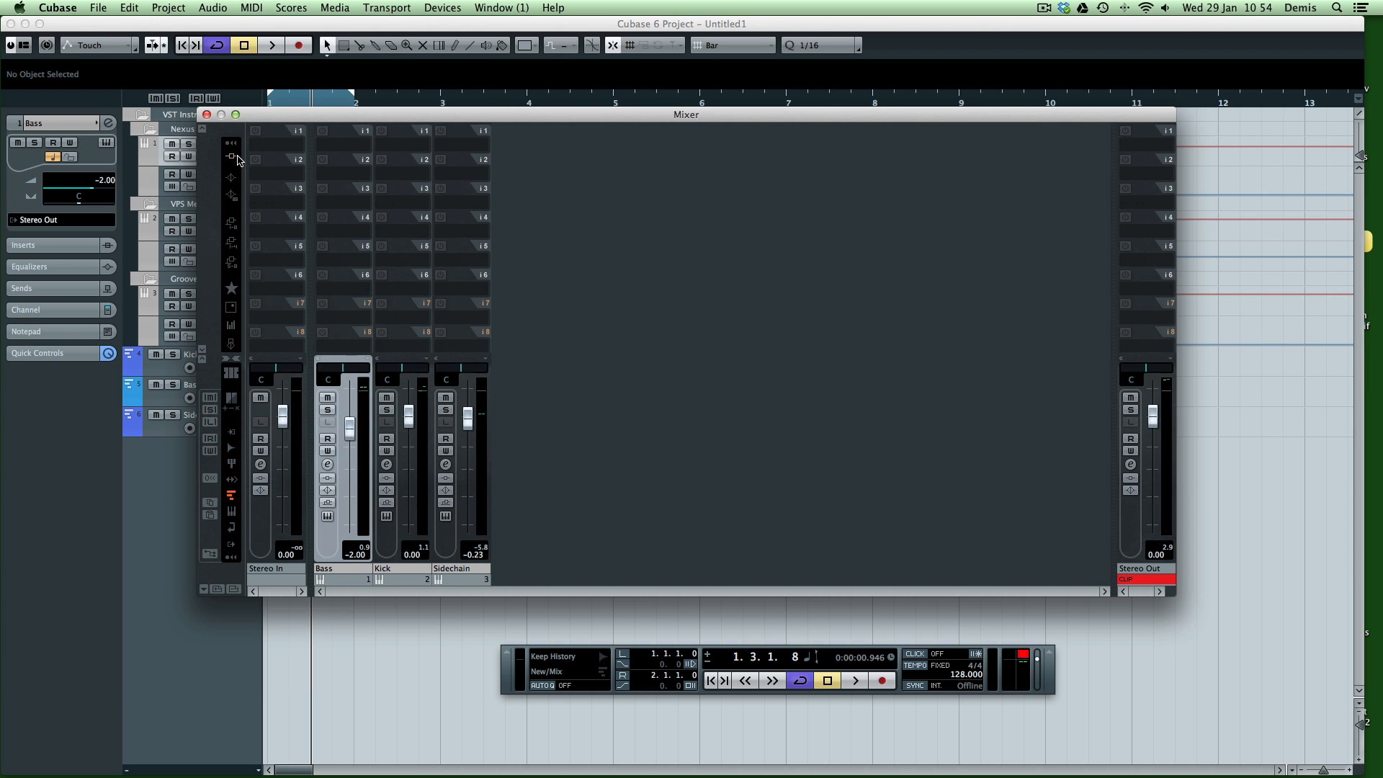
mouse_move(339, 444)
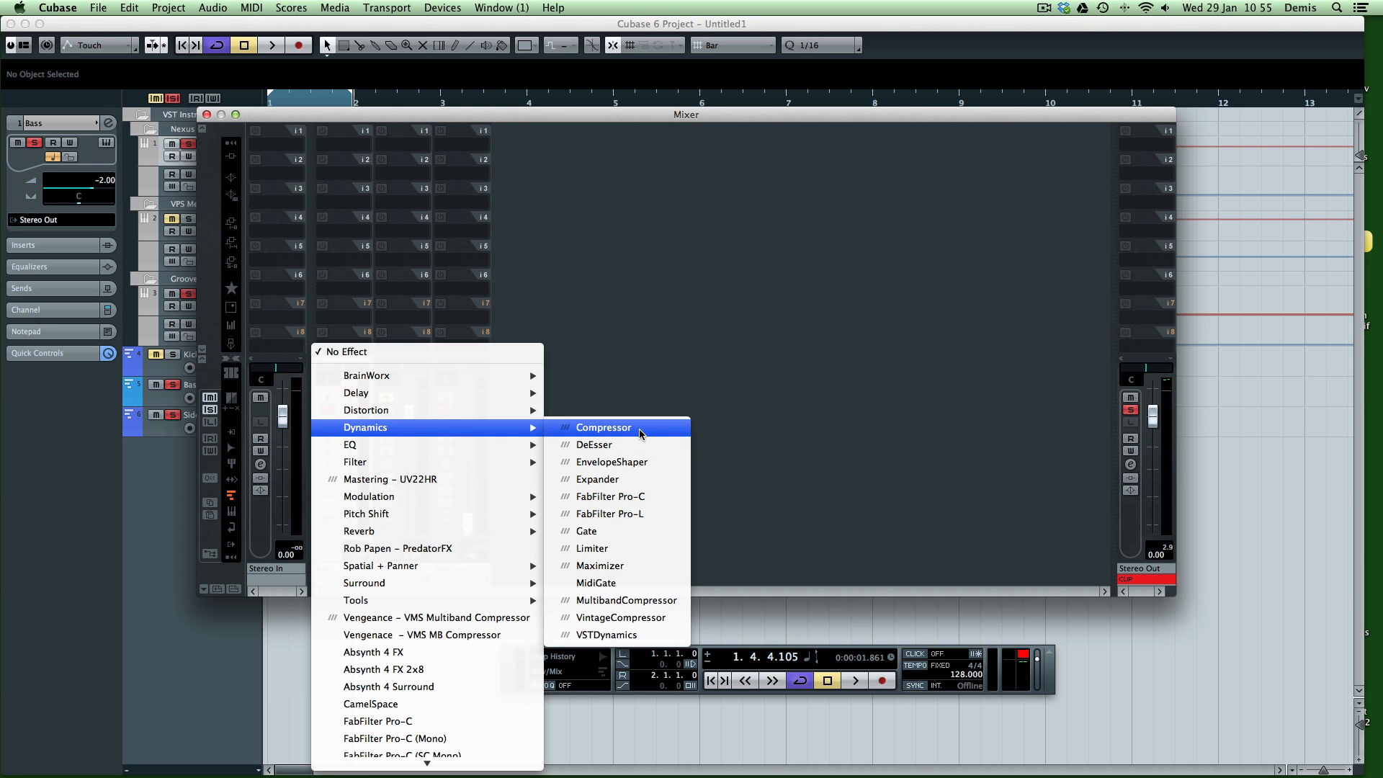
Step: Insert a Compressor on the Bass channel with analysis 0 and threshold -22.4, then close it
left_click(603, 428)
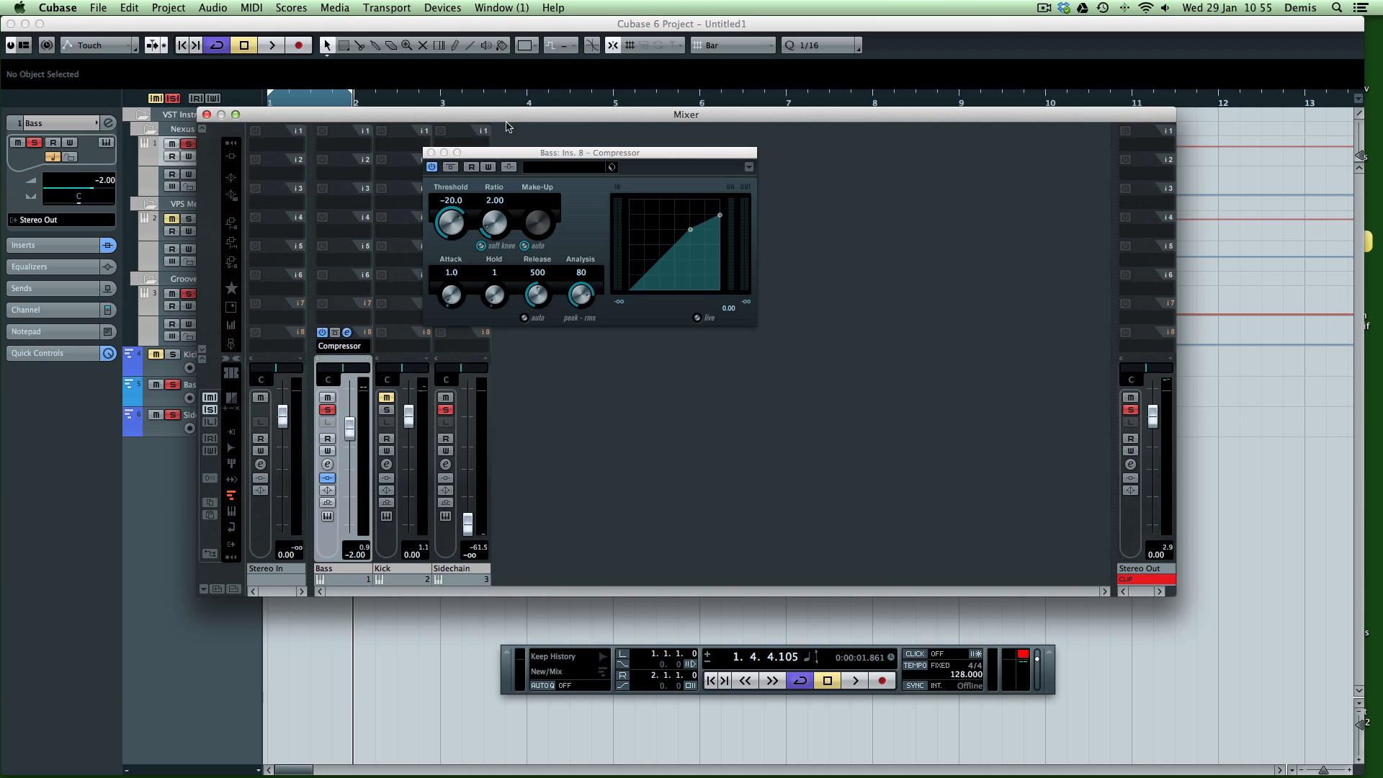
left_click_drag(585, 152, 577, 333)
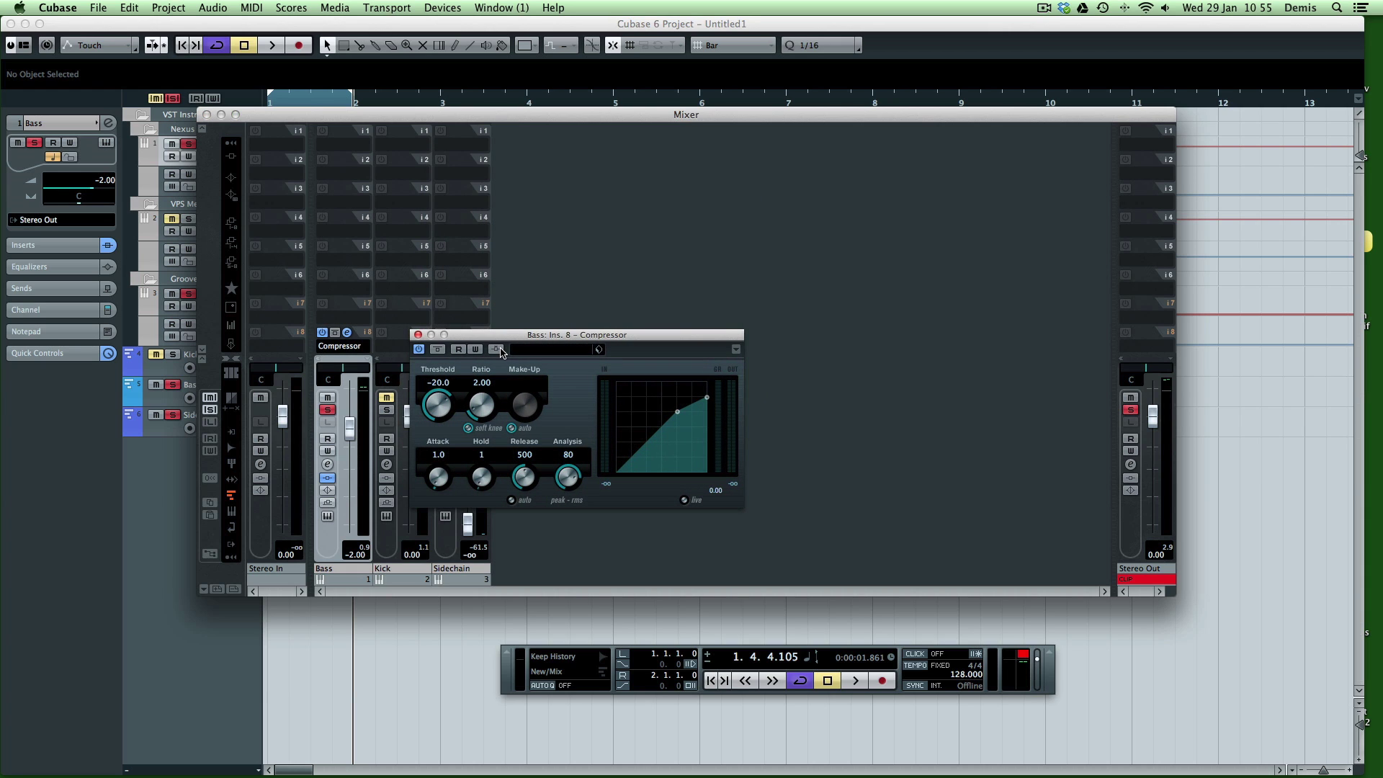
mouse_move(495, 349)
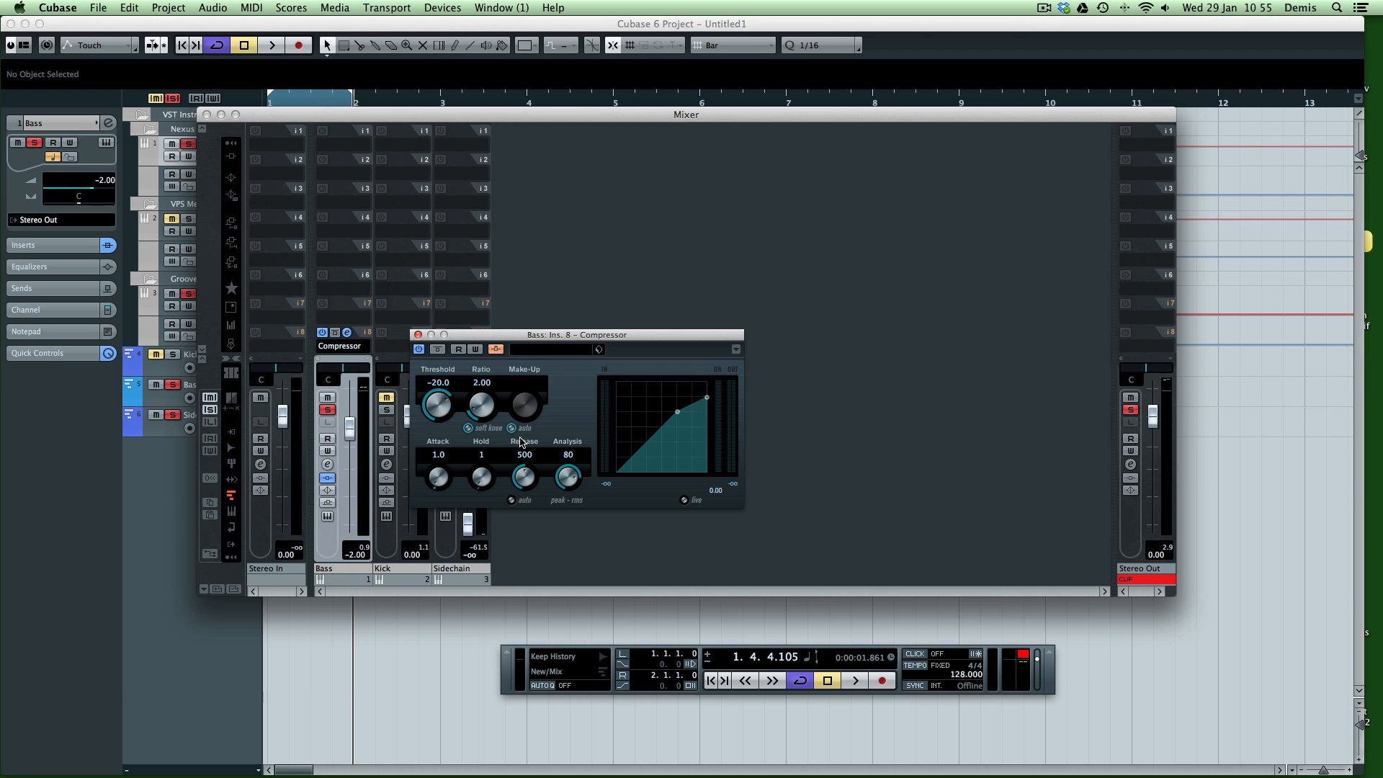
mouse_move(511, 429)
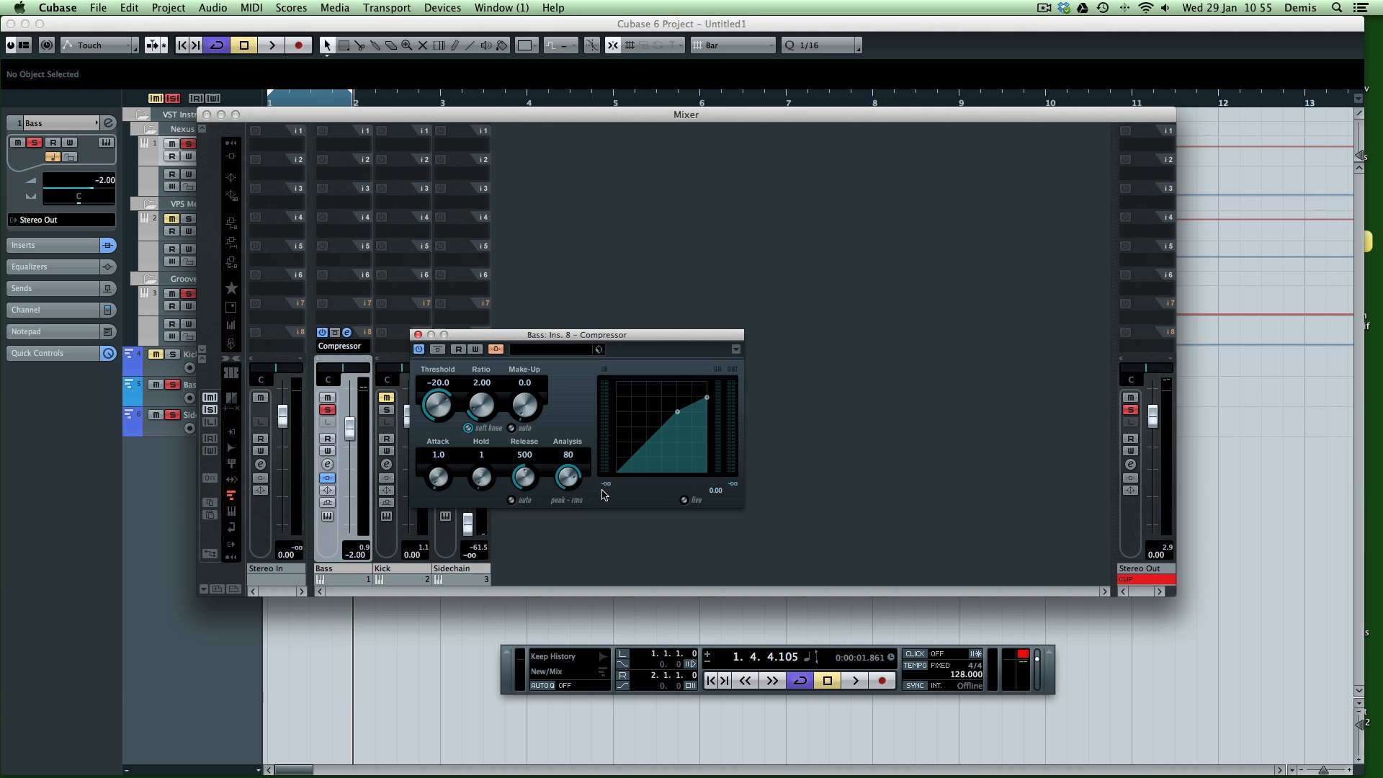
mouse_move(568, 482)
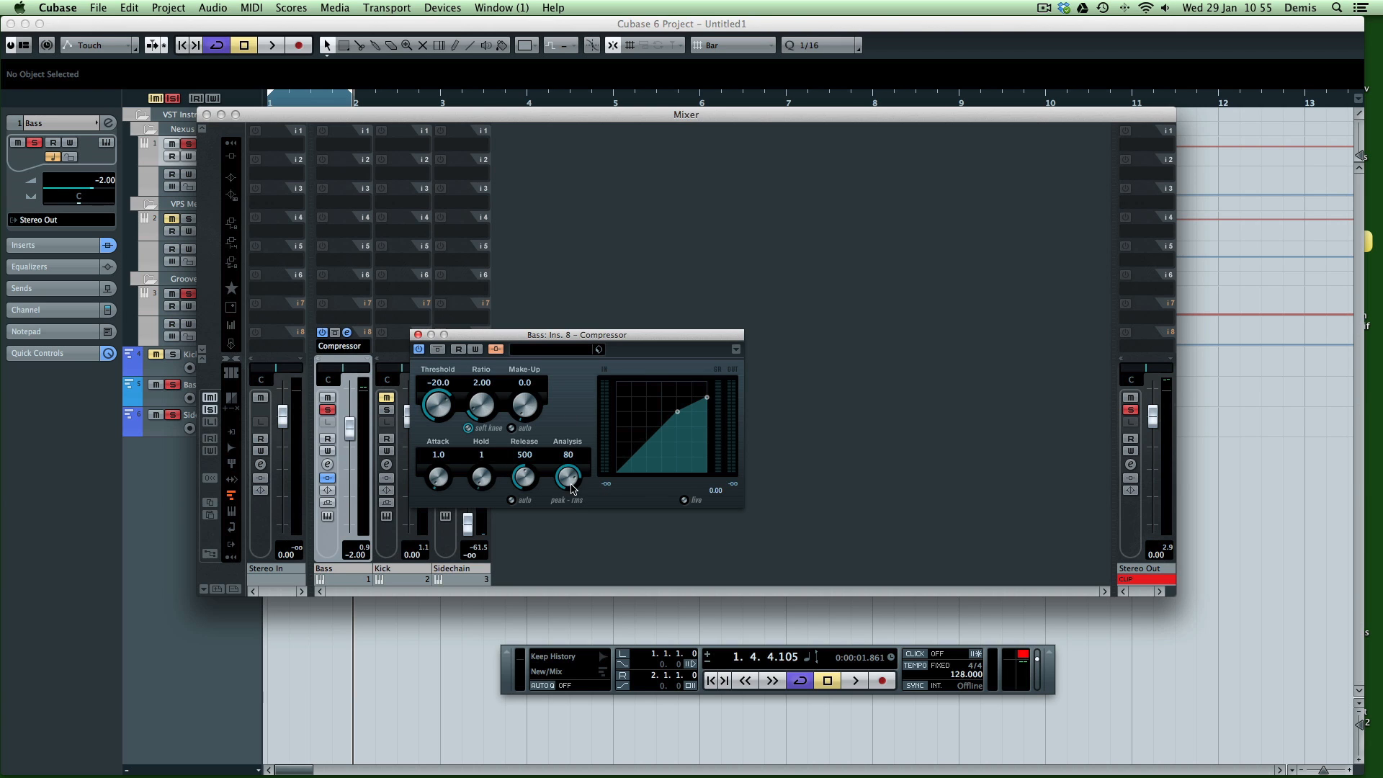
left_click_drag(566, 476, 566, 494)
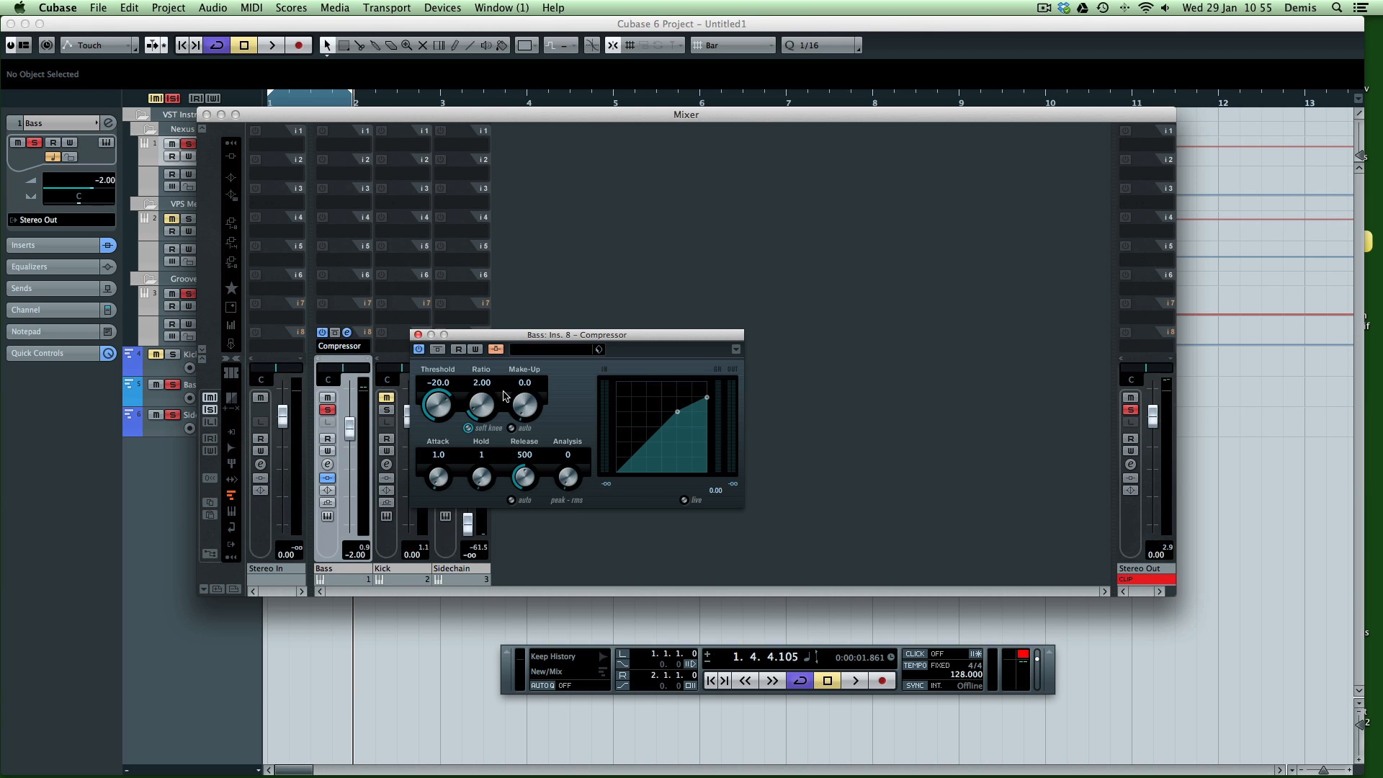
left_click_drag(439, 404, 439, 415)
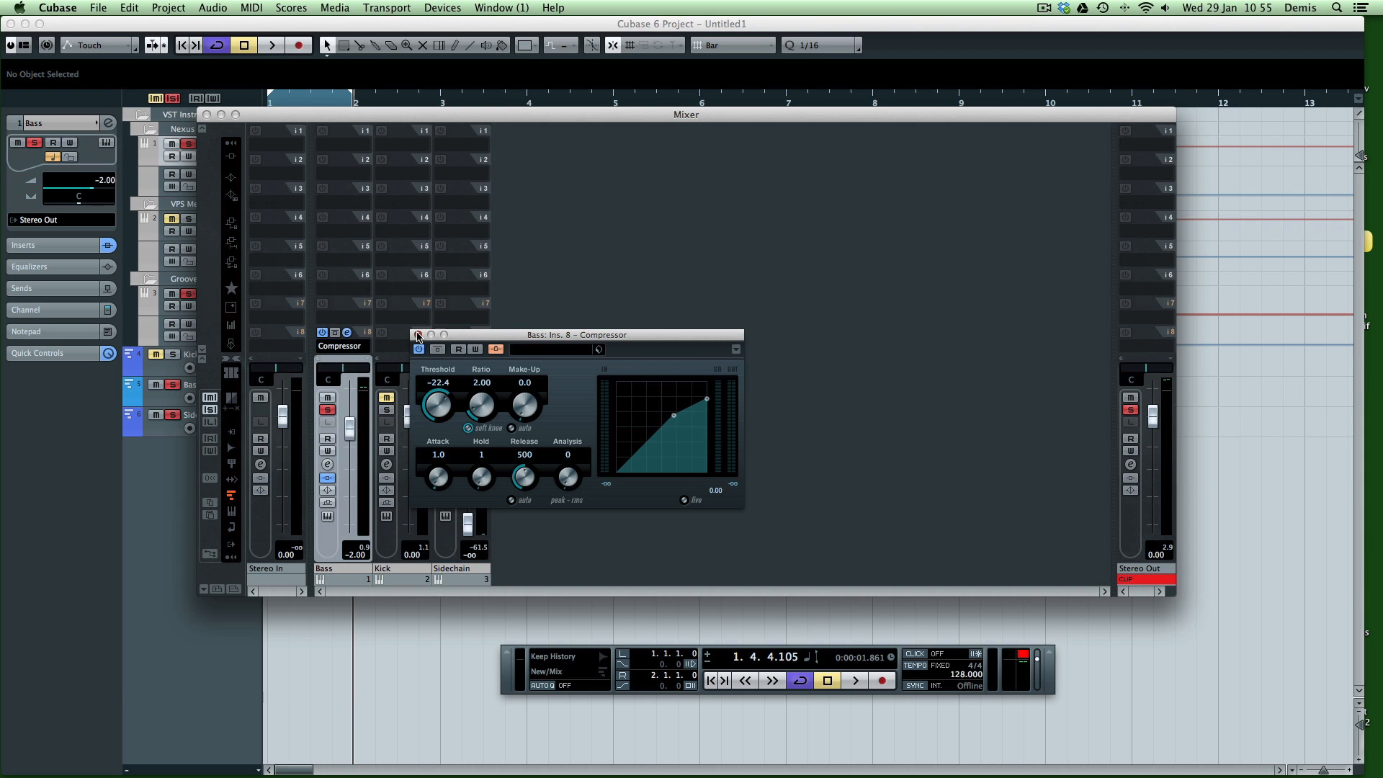
left_click(418, 334)
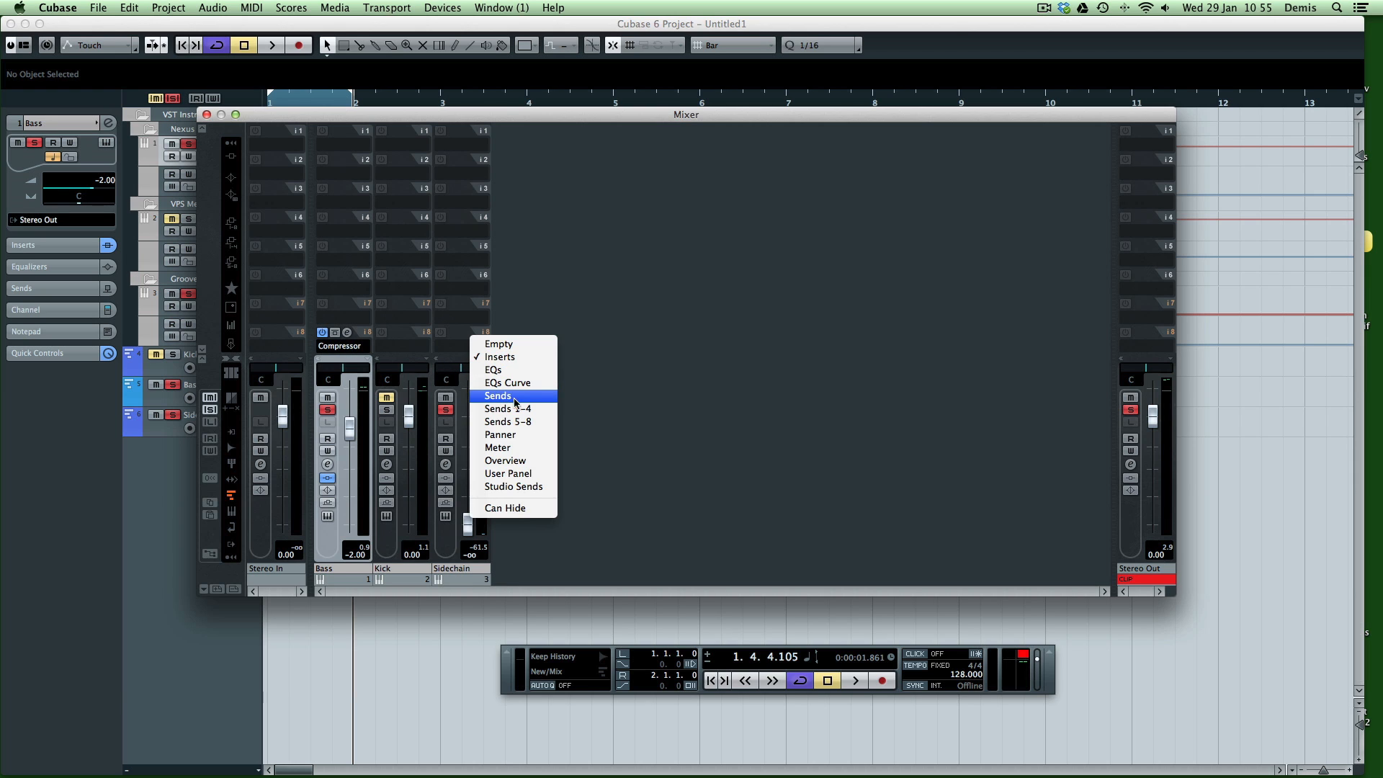
Step: Show mixer sends and route Sidechain send 1 to the Bass compressor's side-chain input
left_click(499, 396)
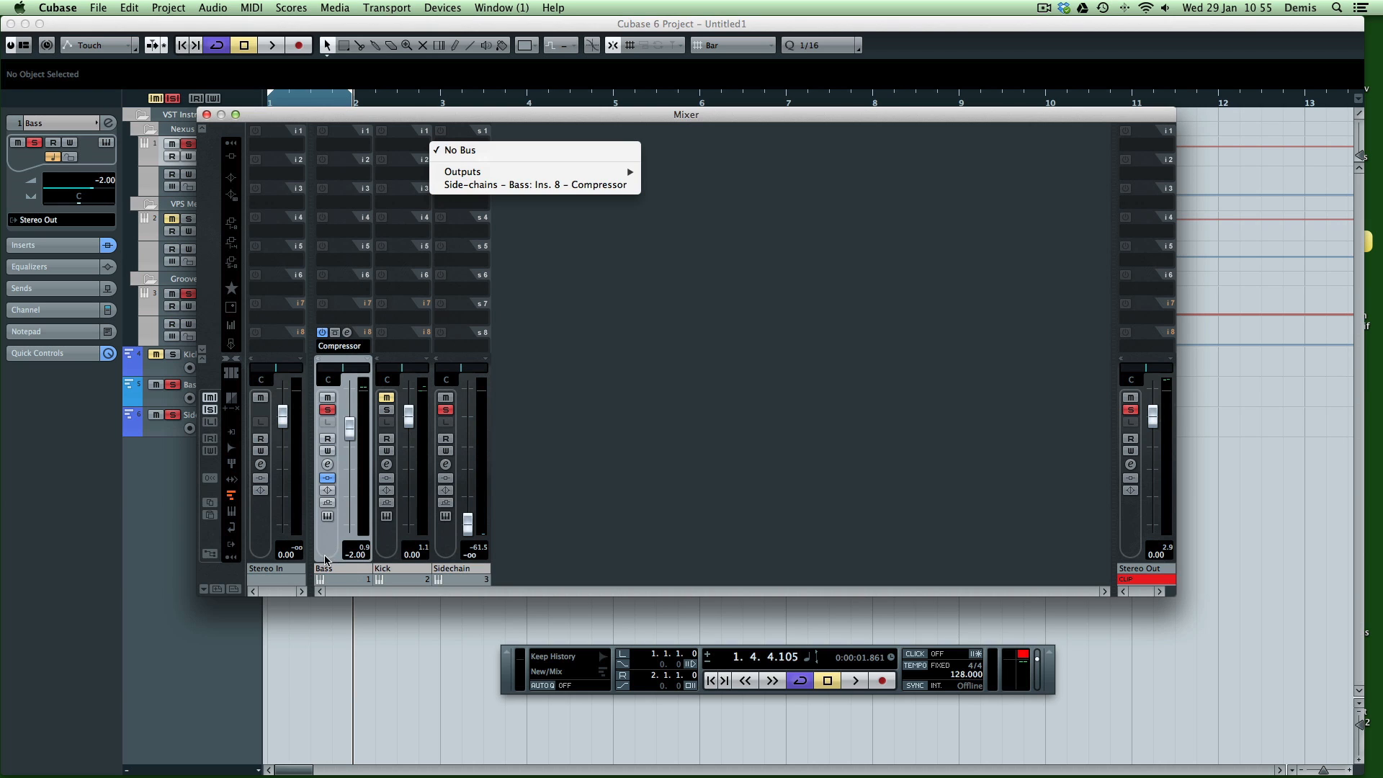
mouse_move(525, 191)
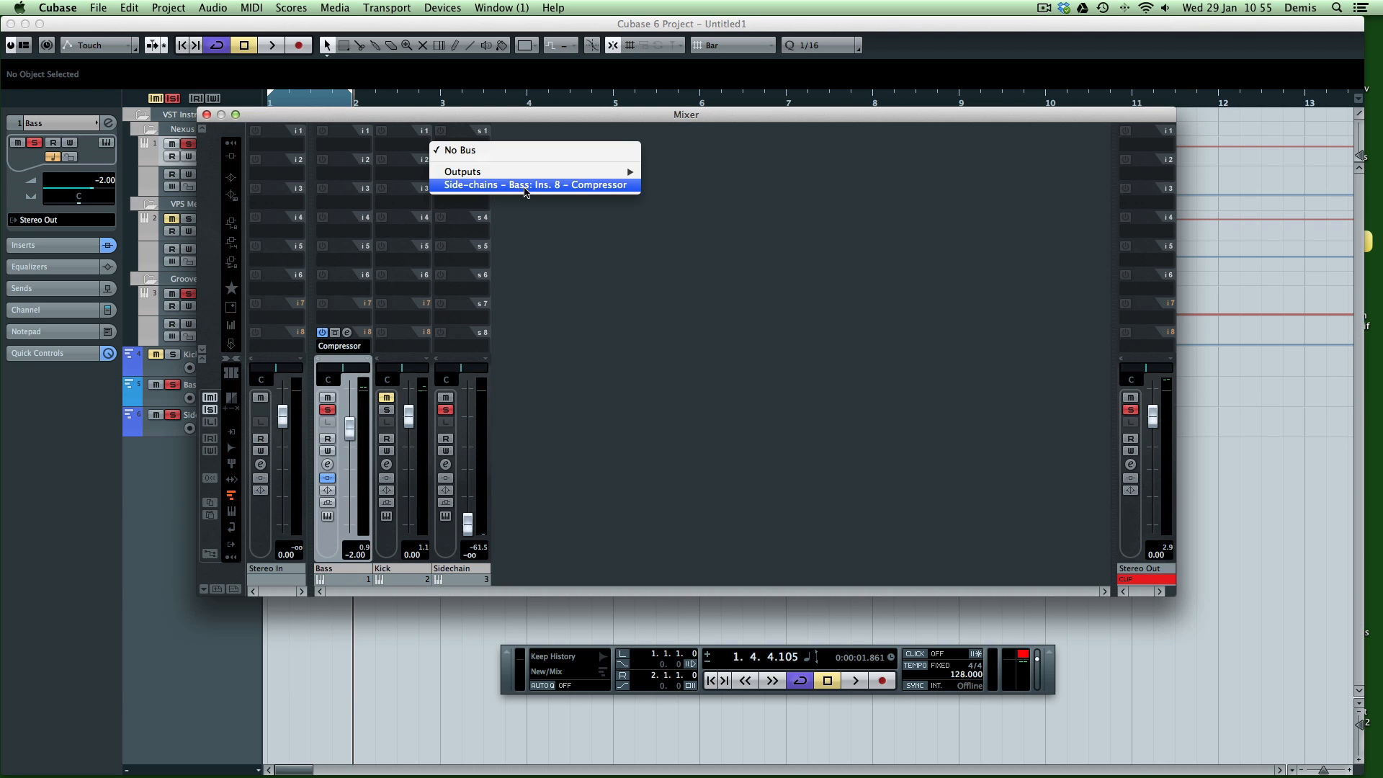
left_click(533, 184)
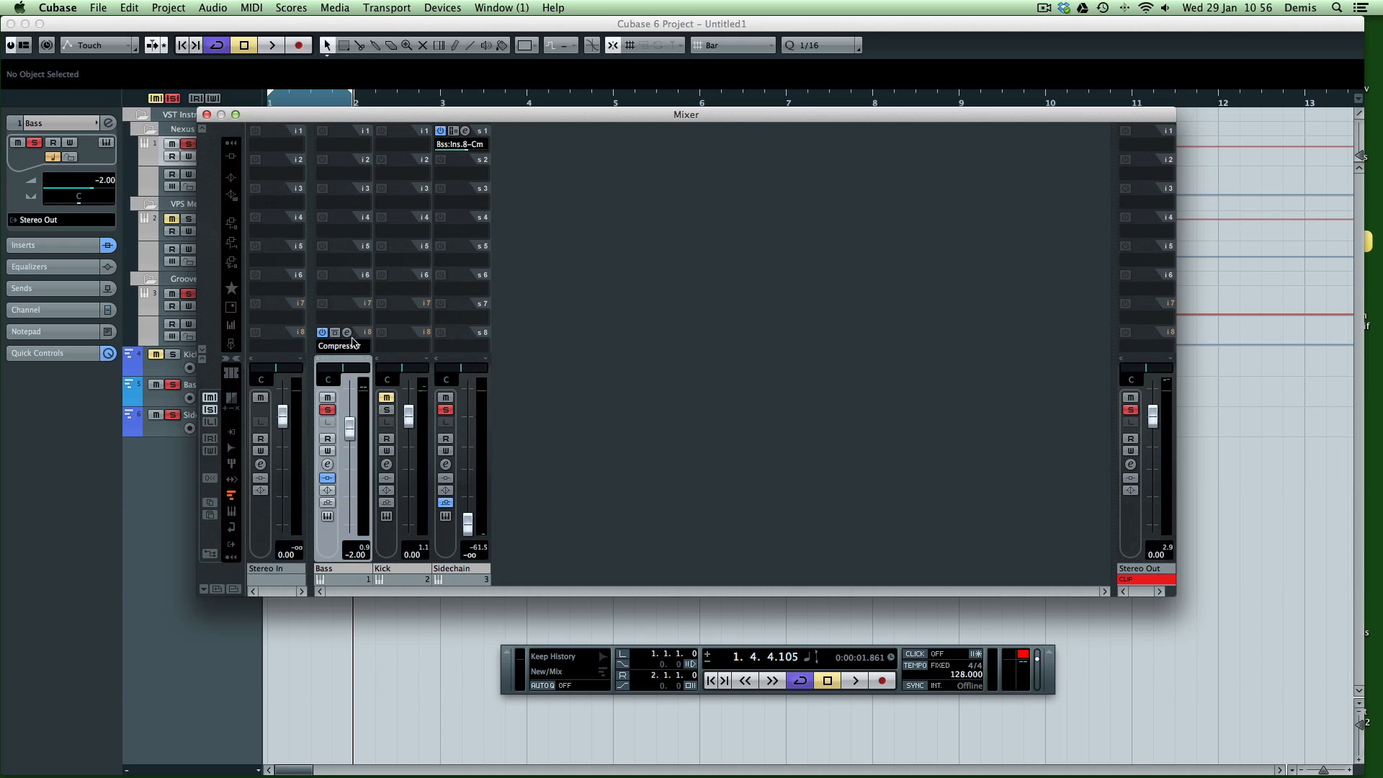
mouse_move(360, 329)
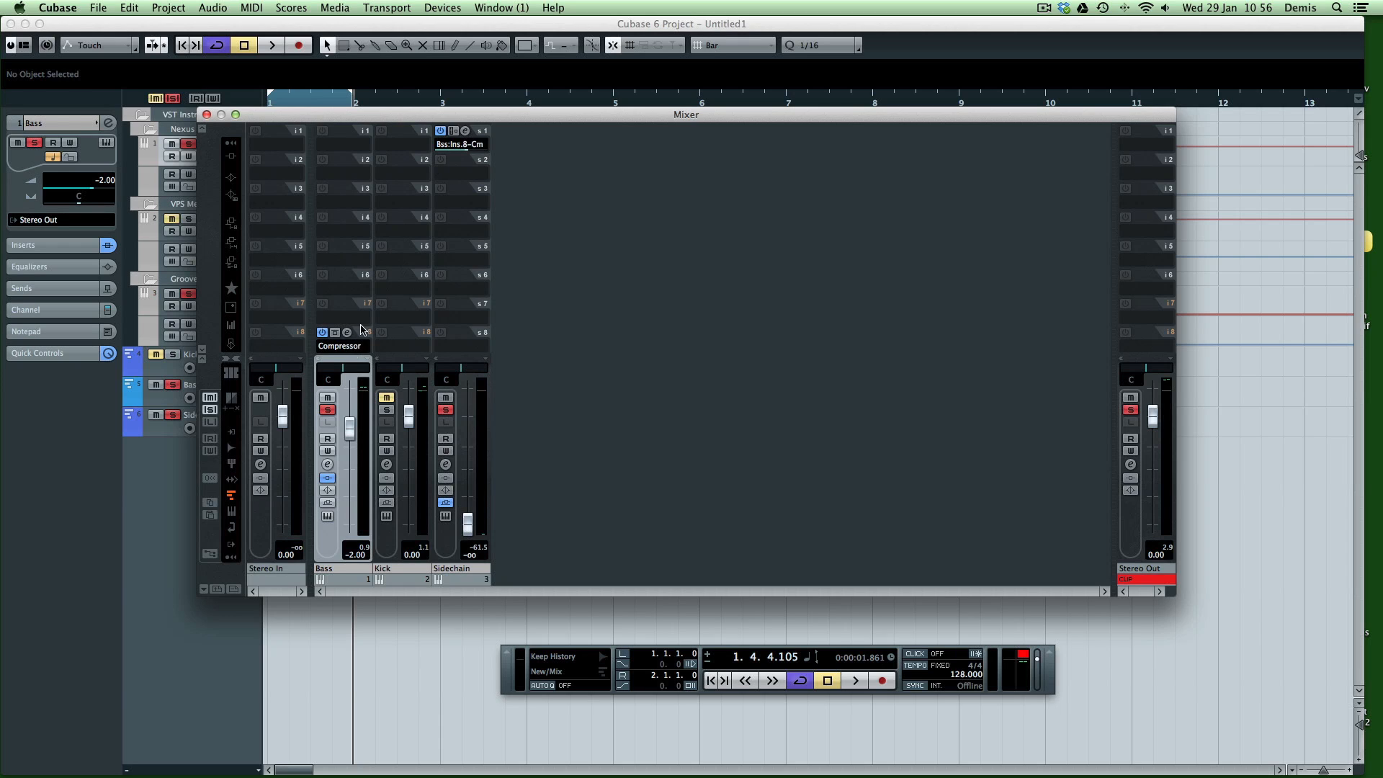
mouse_move(465, 547)
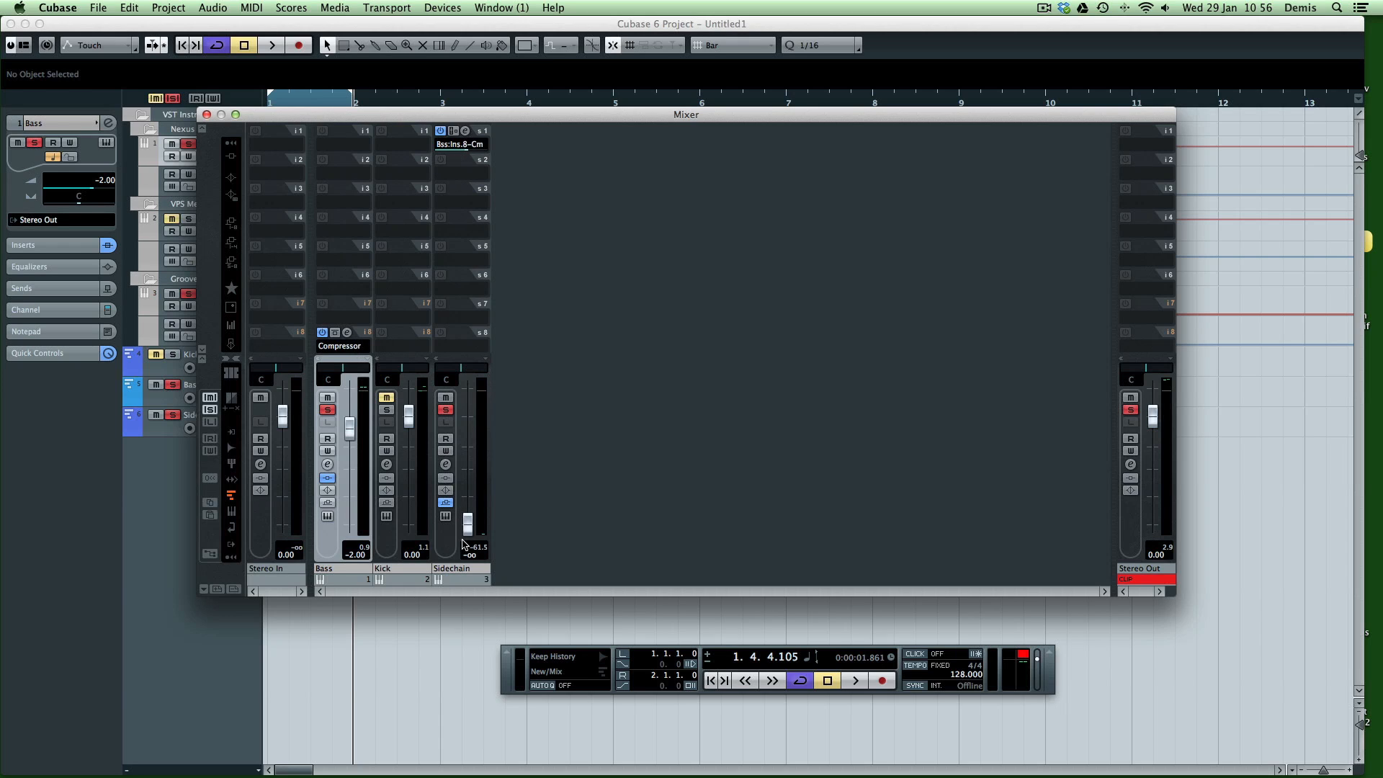
mouse_move(475, 540)
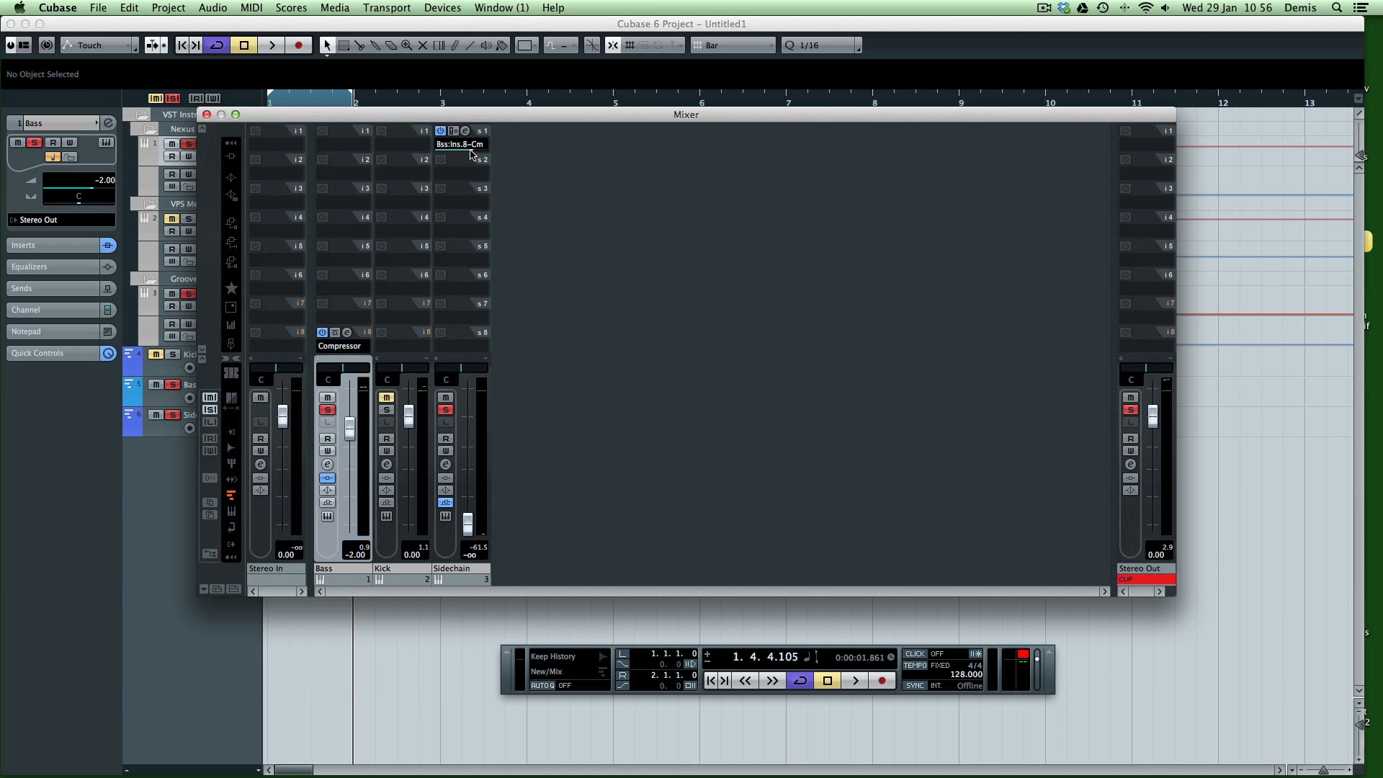
mouse_move(462, 447)
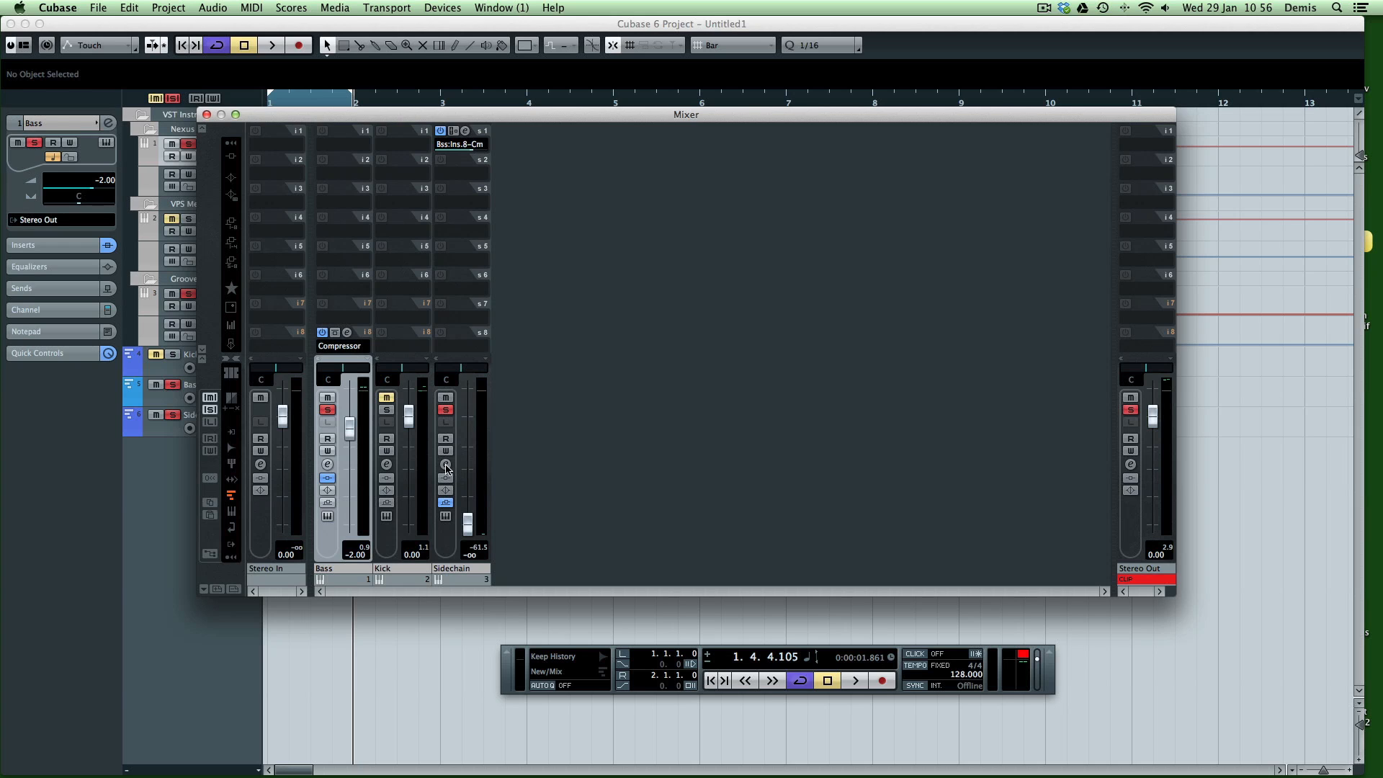
Step: In the Sidechain channel settings, raise the send to the Bass compressor to 0.00 dB
left_click(445, 463)
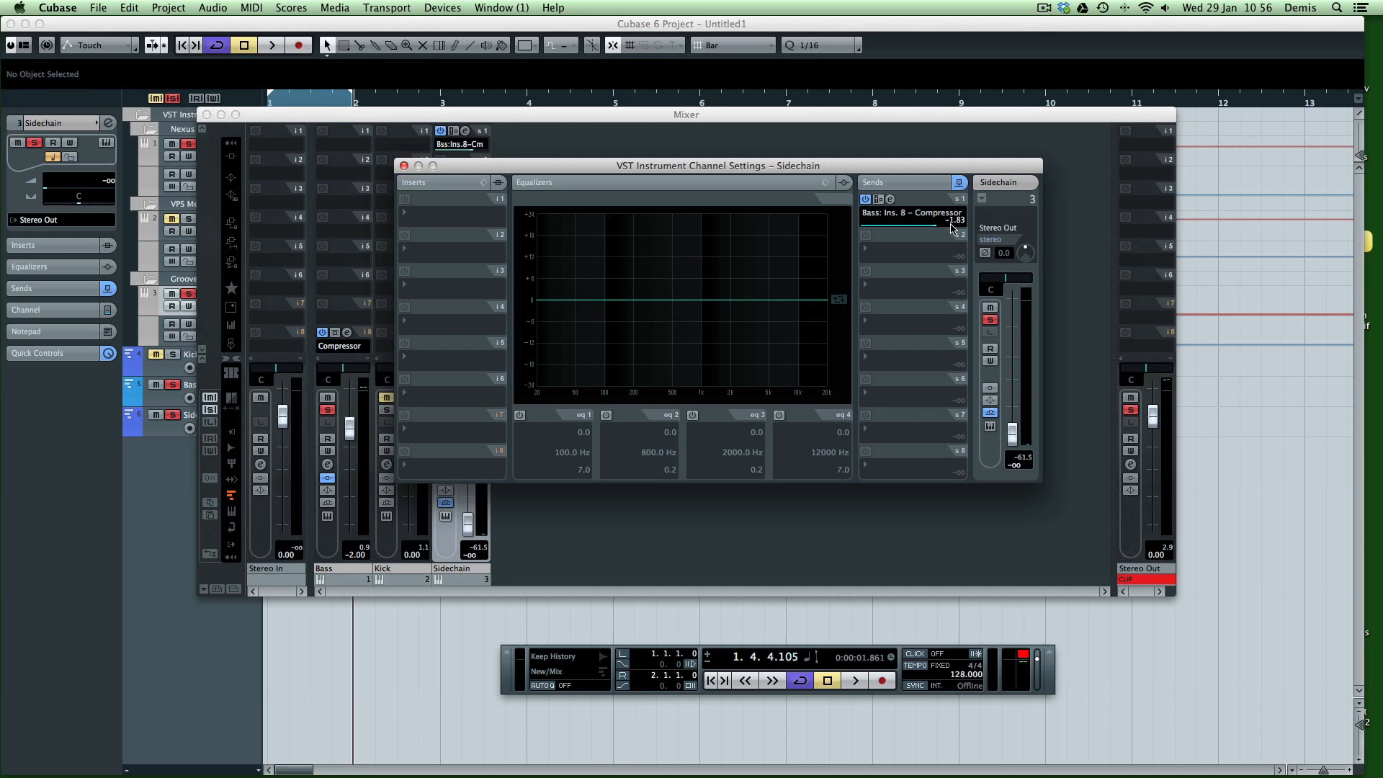
left_click_drag(948, 221, 912, 228)
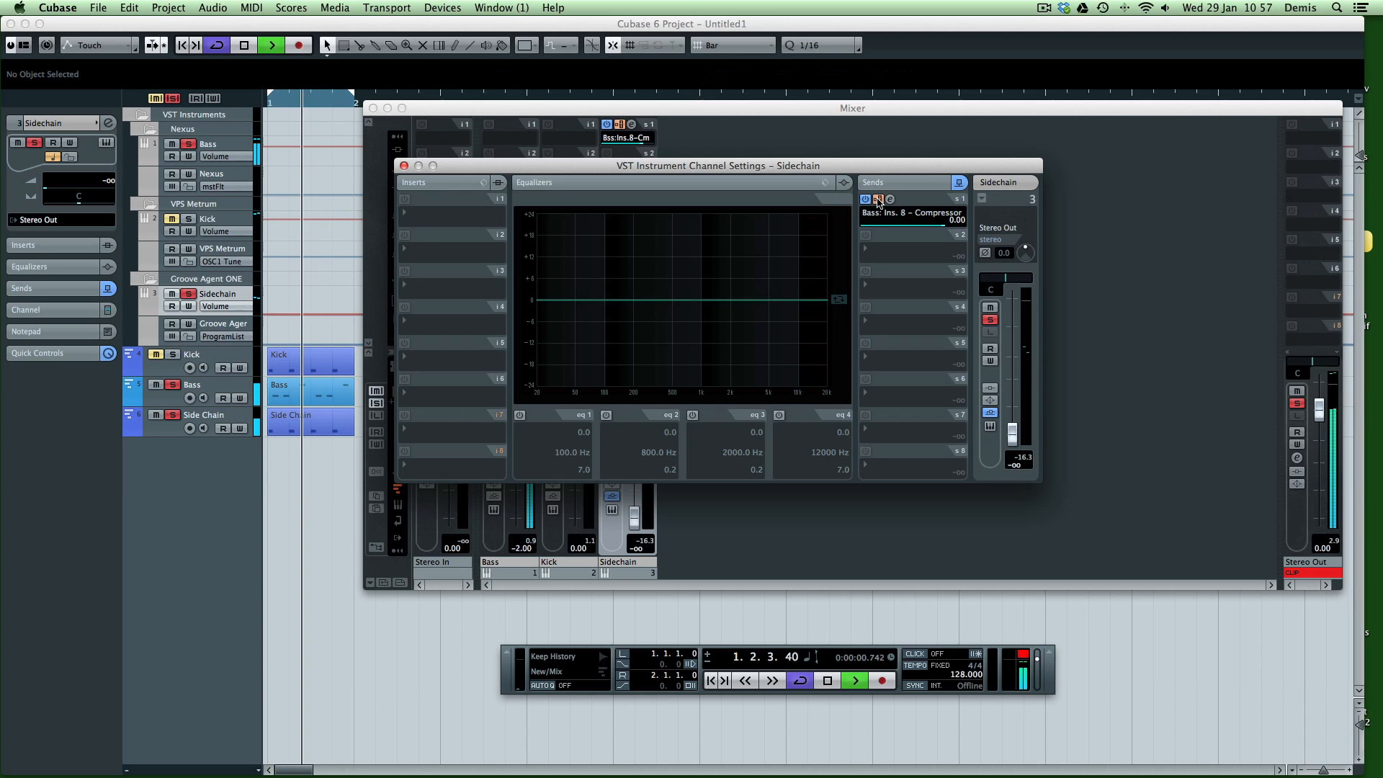
Step: Raise the Bass compressor threshold to -17.9 dB and close its panel
left_click(879, 199)
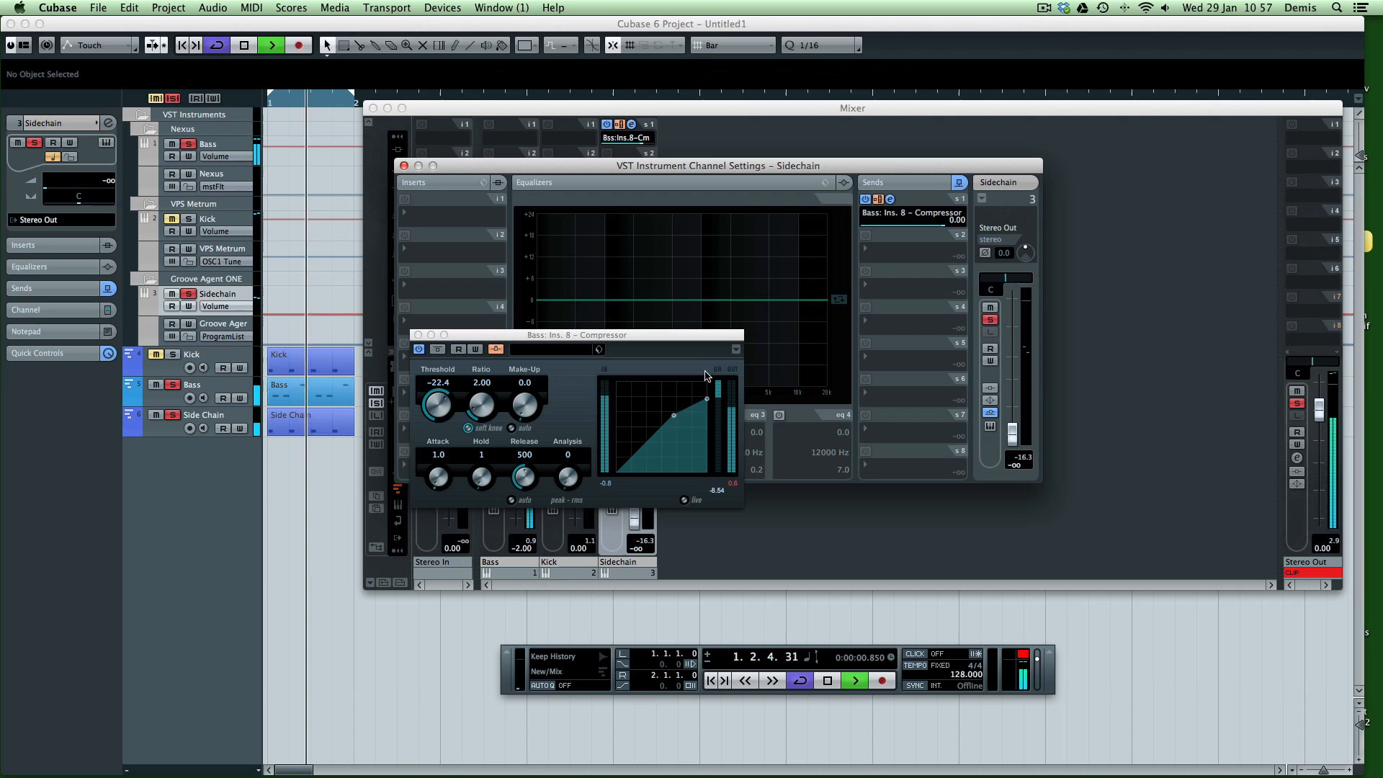
left_click_drag(577, 335, 649, 301)
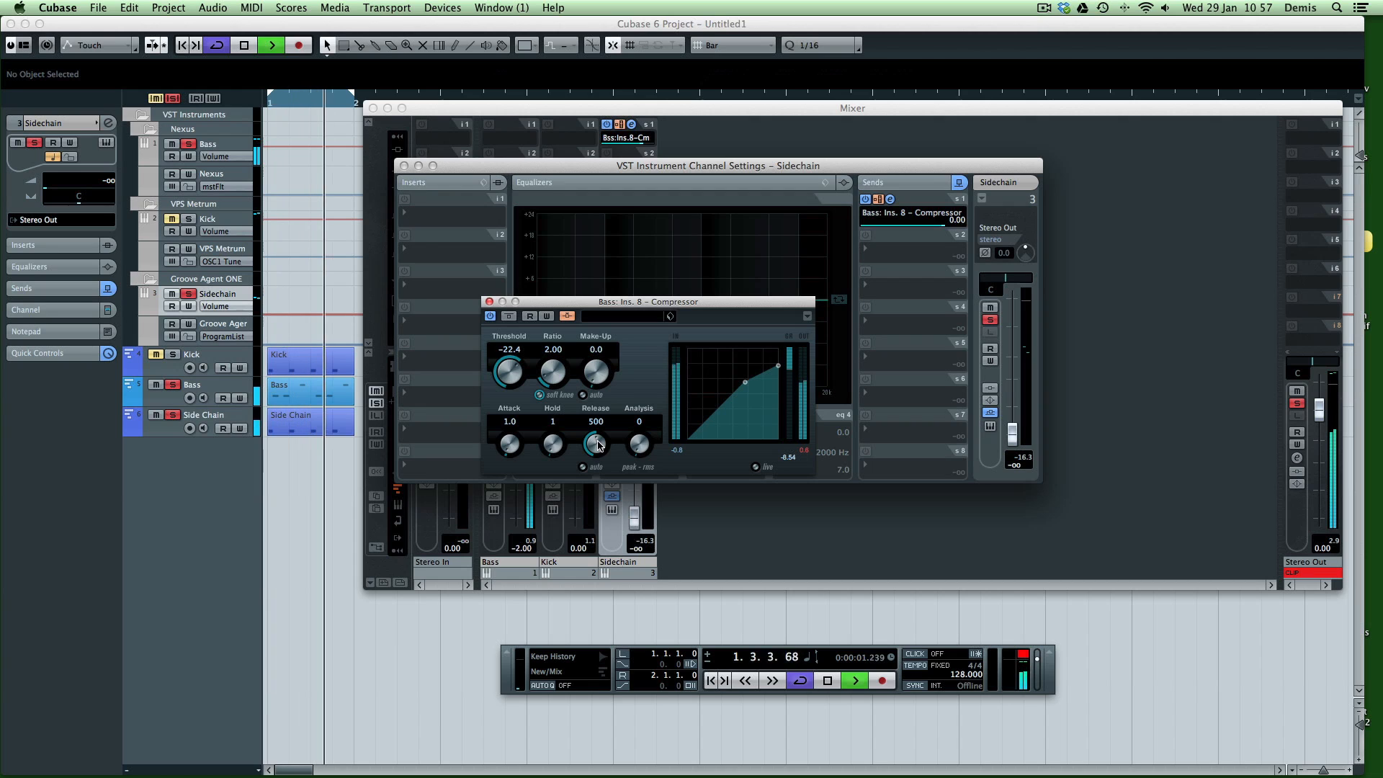
left_click_drag(508, 370, 508, 353)
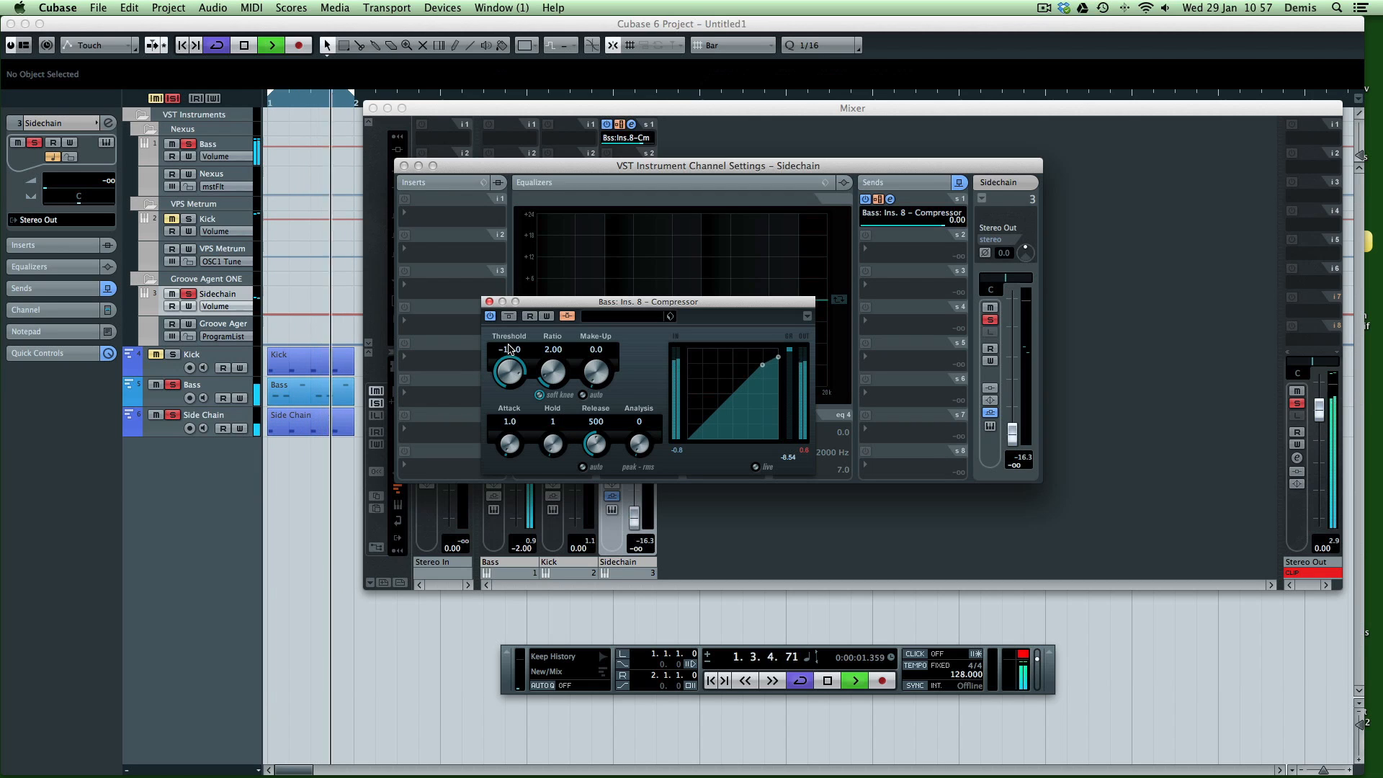
left_click_drag(508, 370, 508, 361)
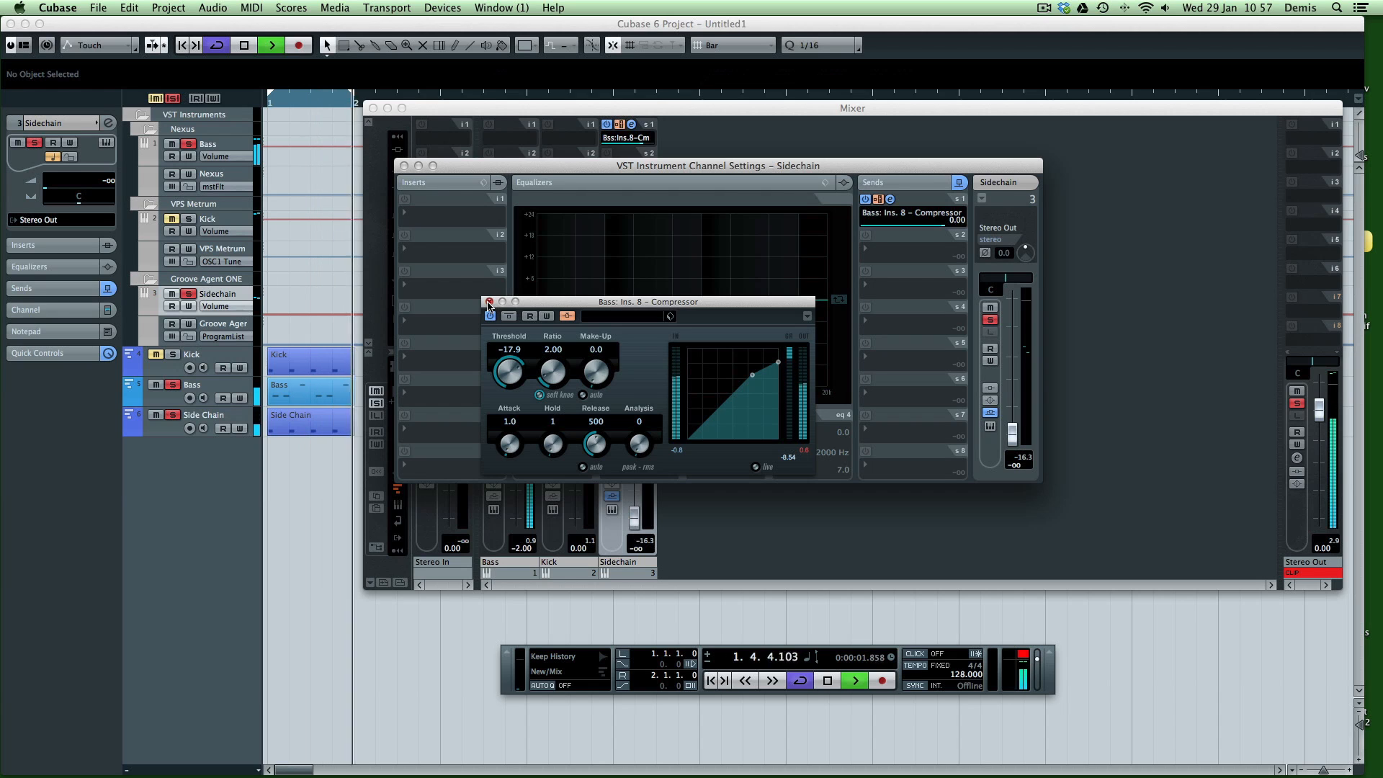
left_click(489, 302)
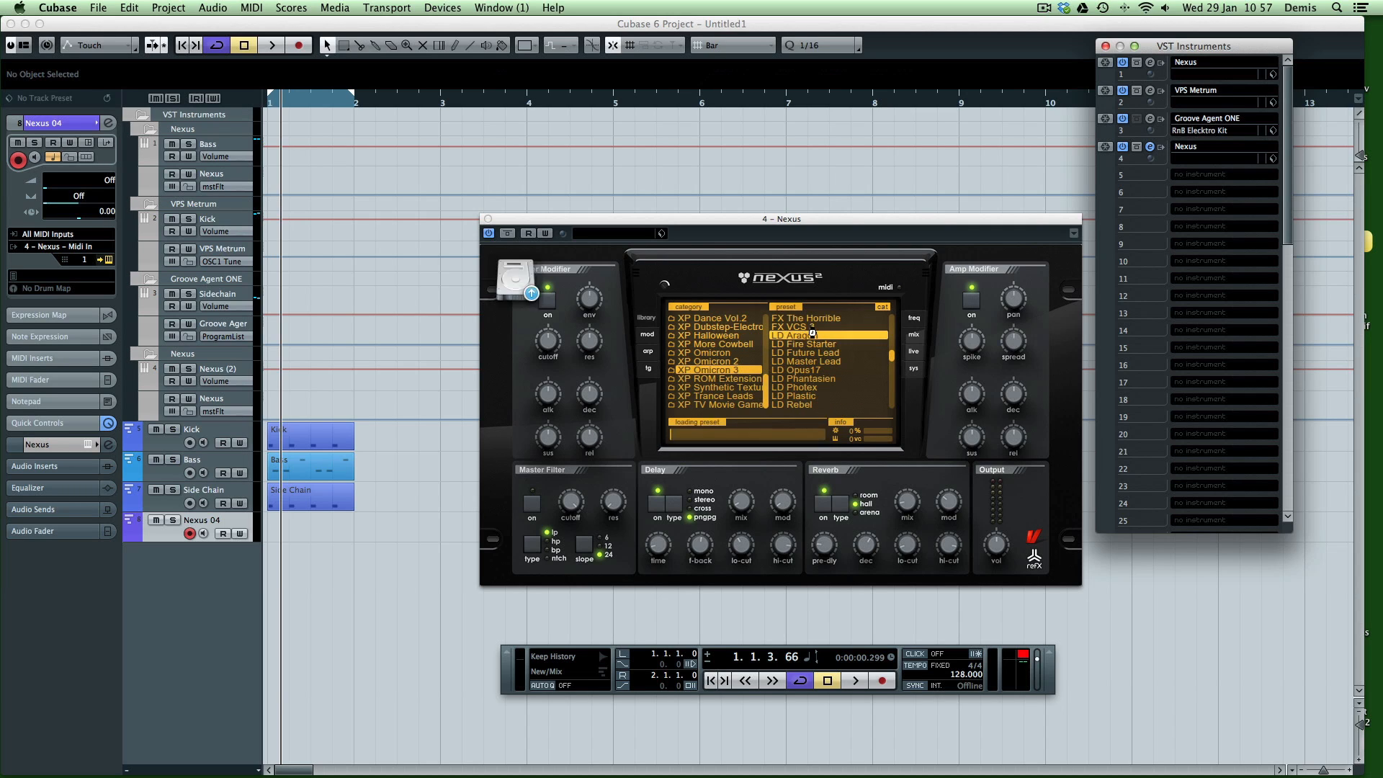
Step: Choose an LD lead preset in the Nexus preset browser
left_click(802, 335)
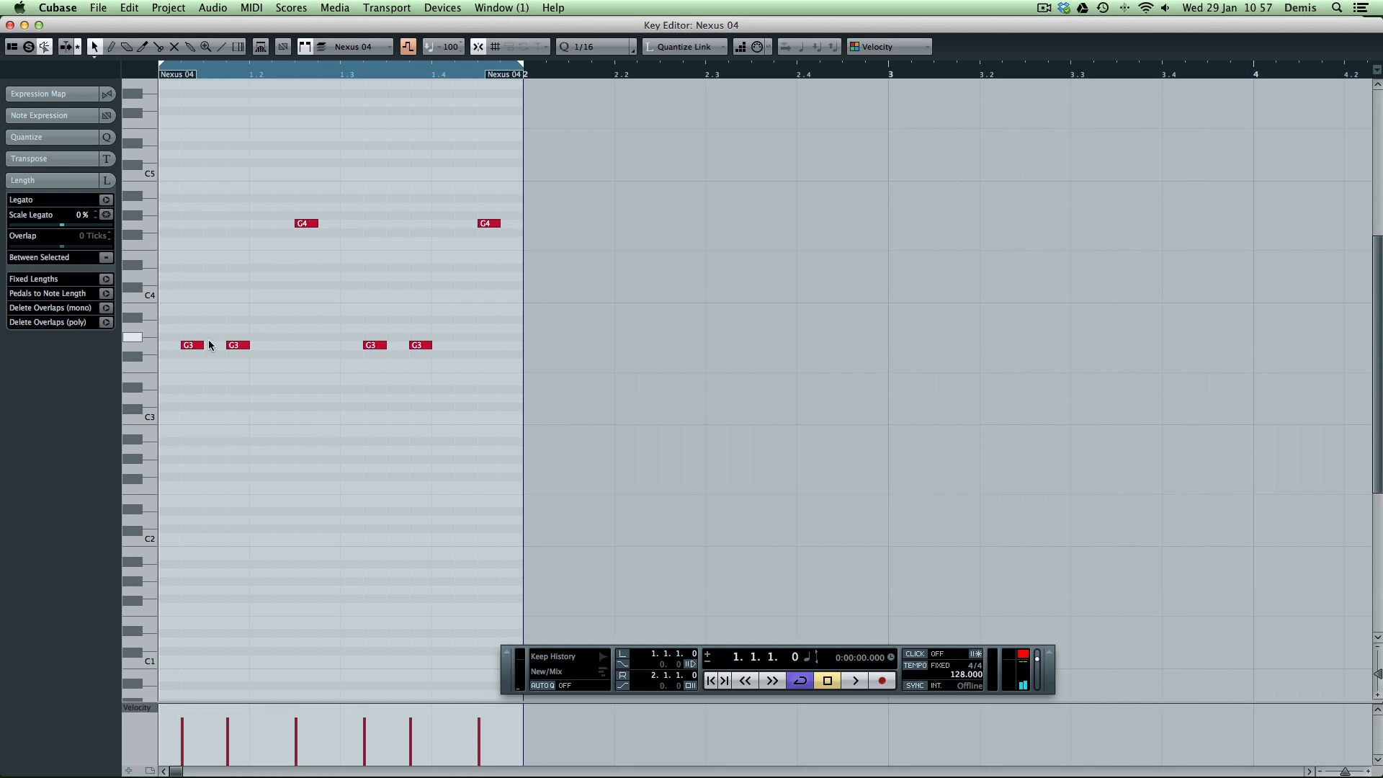
Step: Draw G3, G4, F4 and A#3 notes into the Nexus 04 lead part
left_click(191, 345)
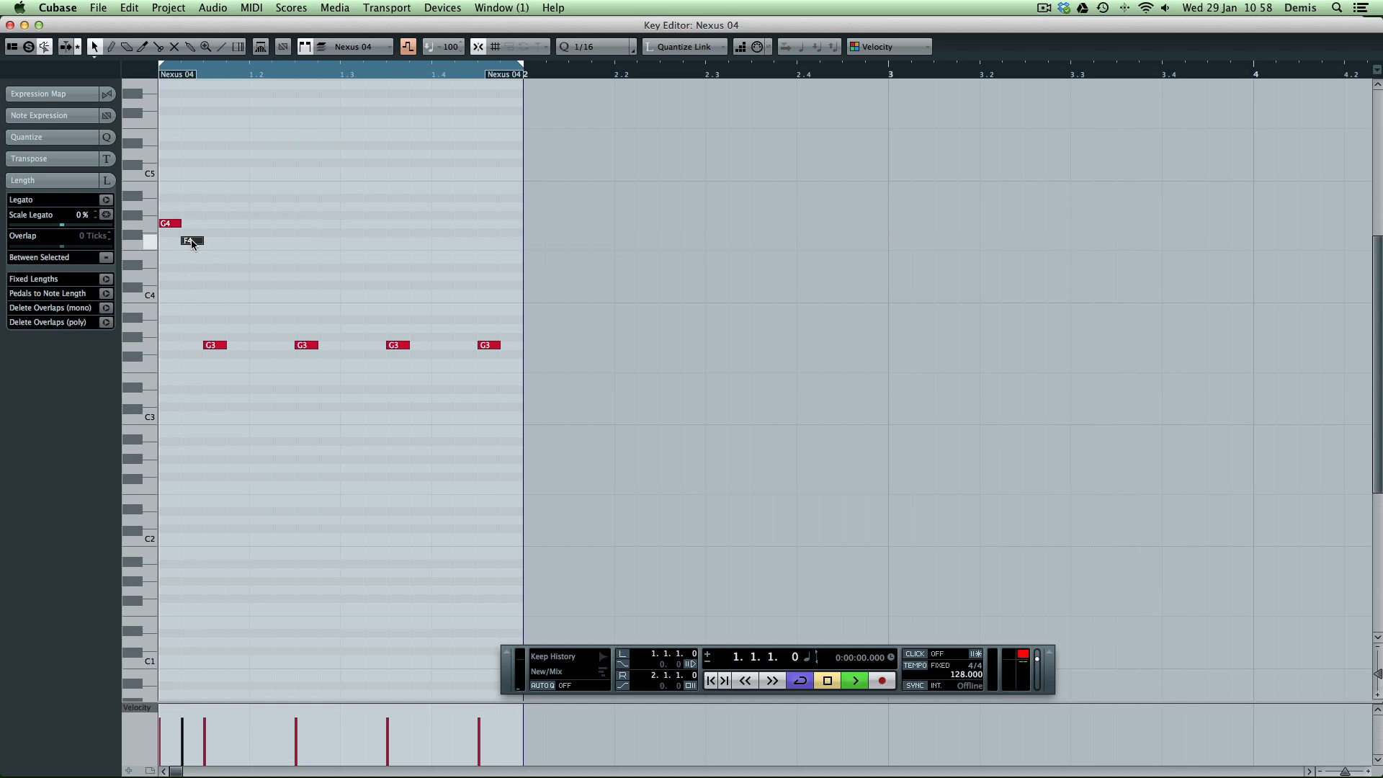
left_click(858, 680)
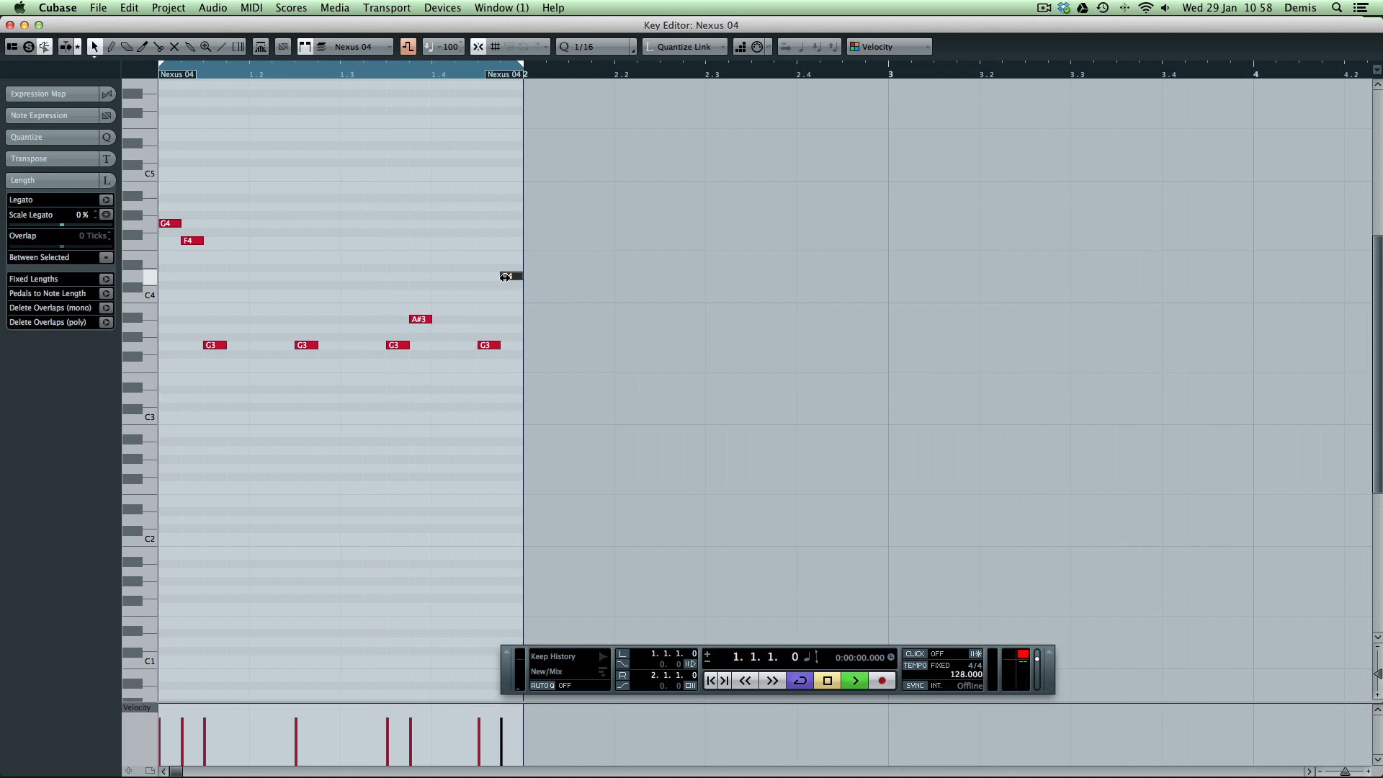
left_click(858, 680)
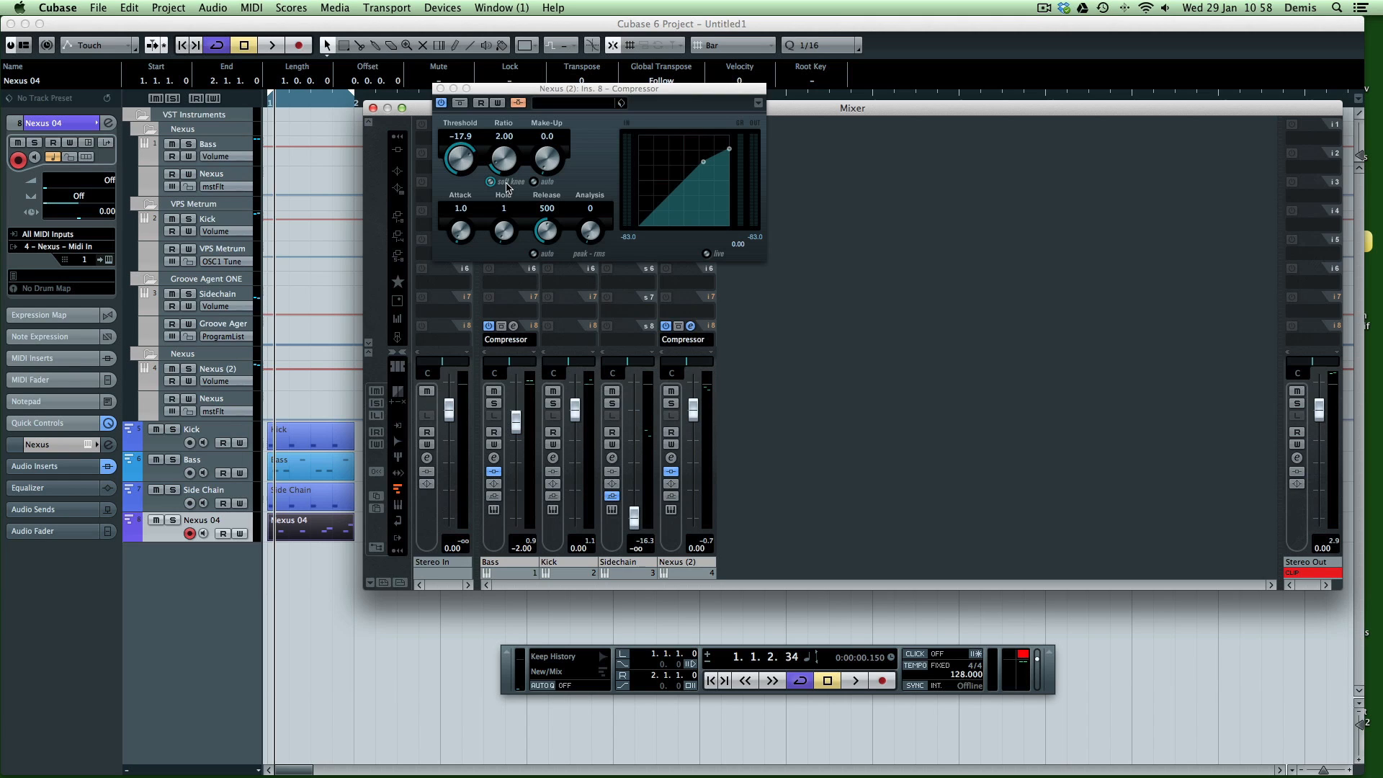
mouse_move(654, 314)
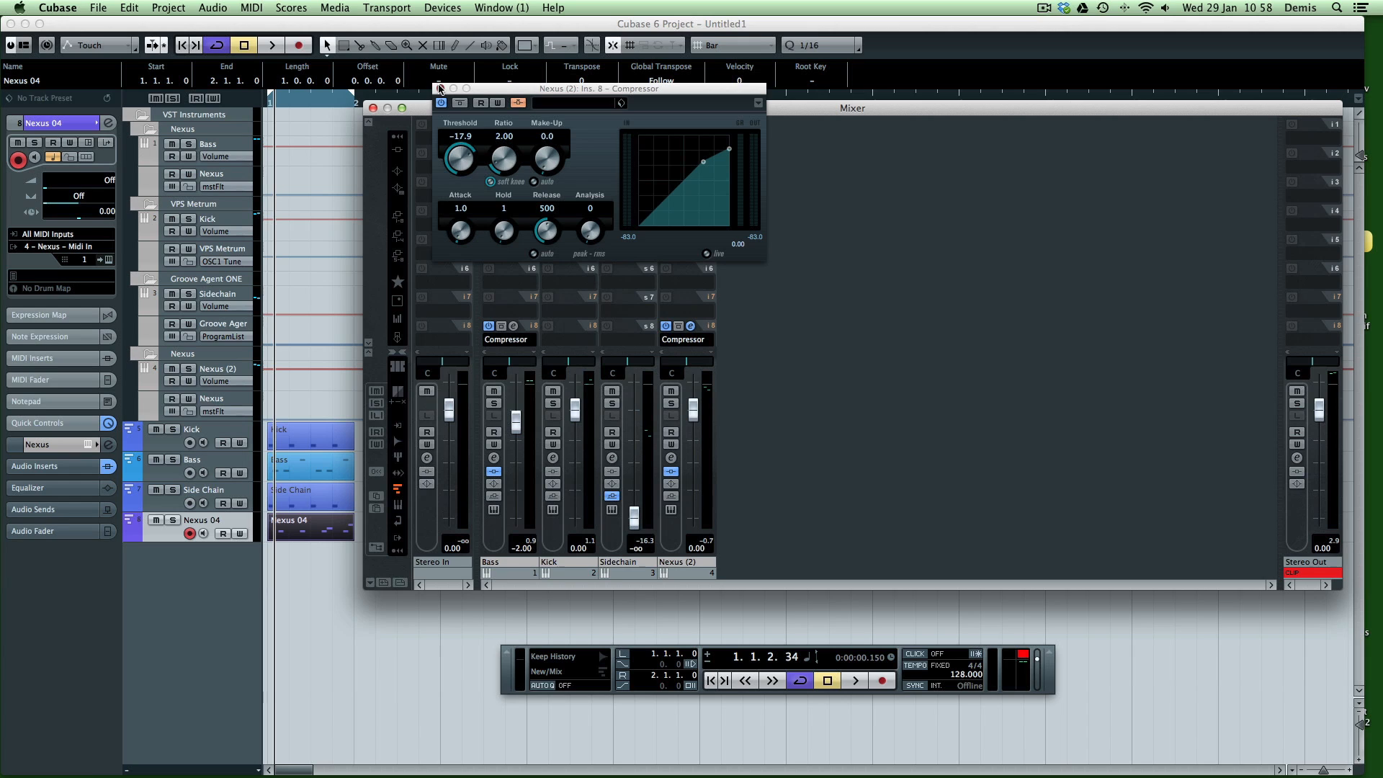
Step: Close the Nexus (2) compressor panel, leaving it at -17.9 threshold and 2.00 ratio
left_click(373, 108)
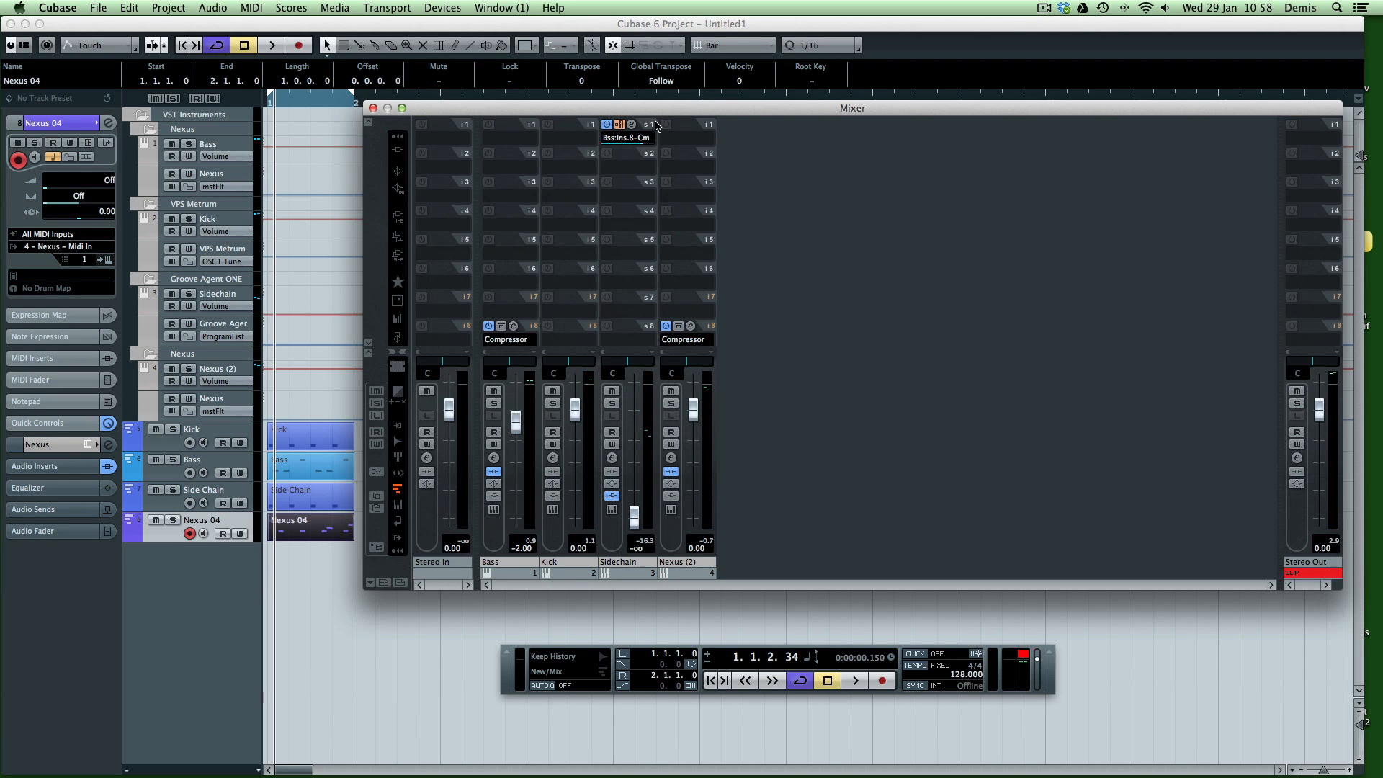
mouse_move(666, 130)
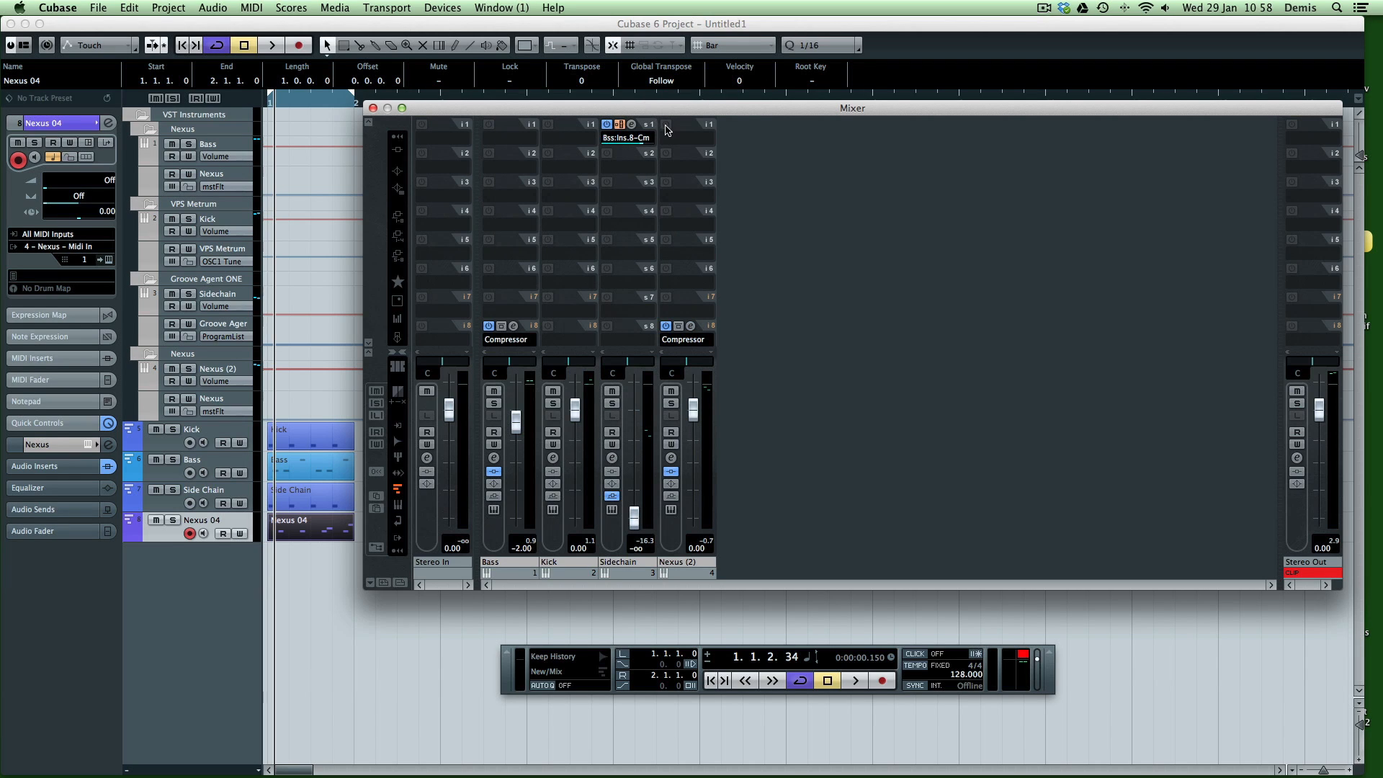
mouse_move(635, 582)
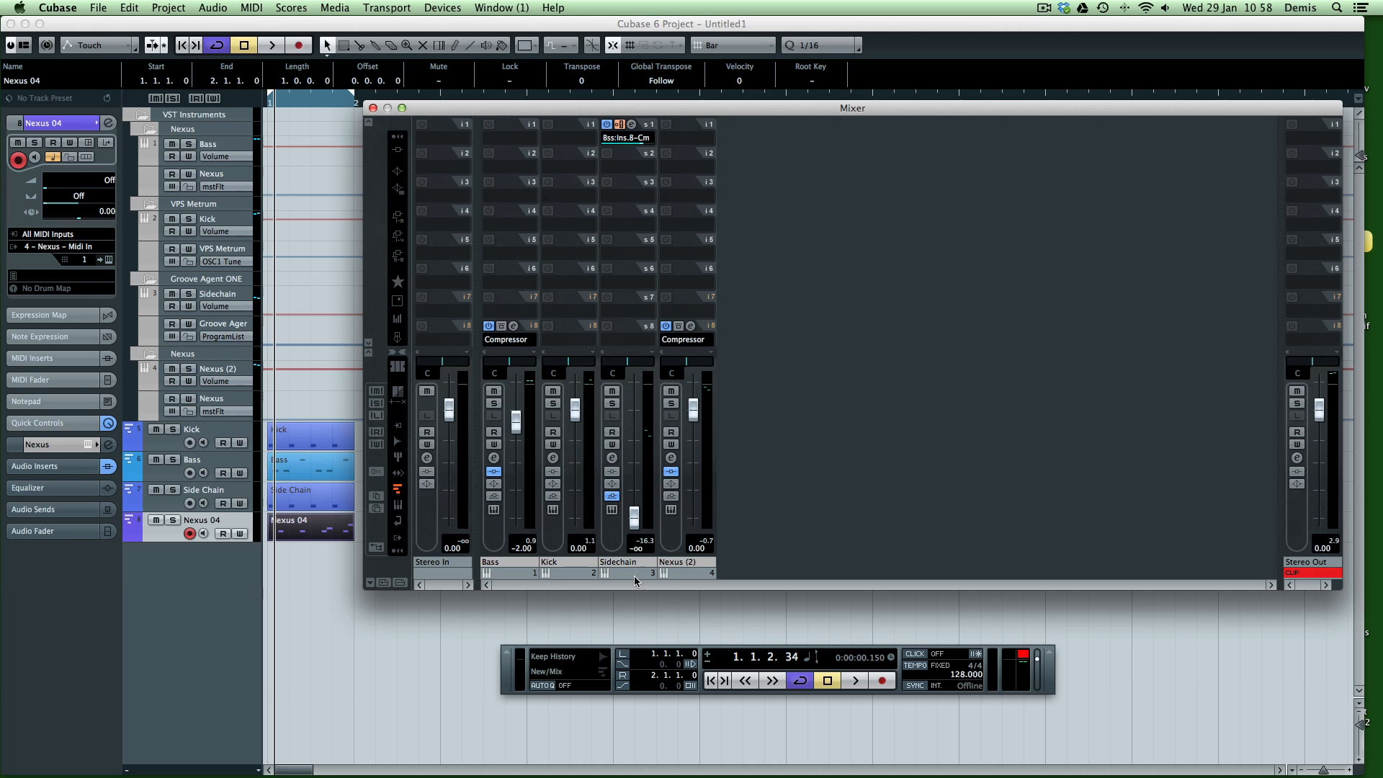
mouse_move(636, 168)
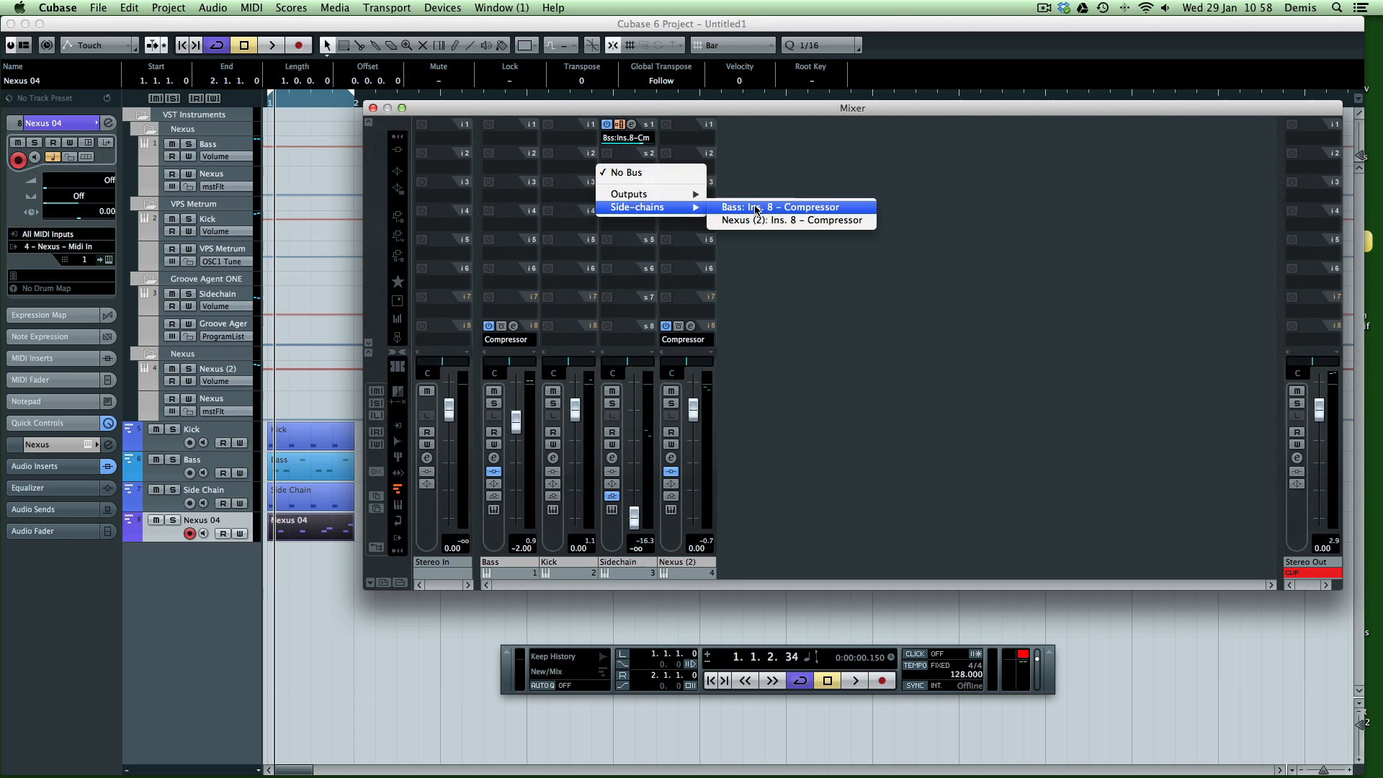
mouse_move(781, 224)
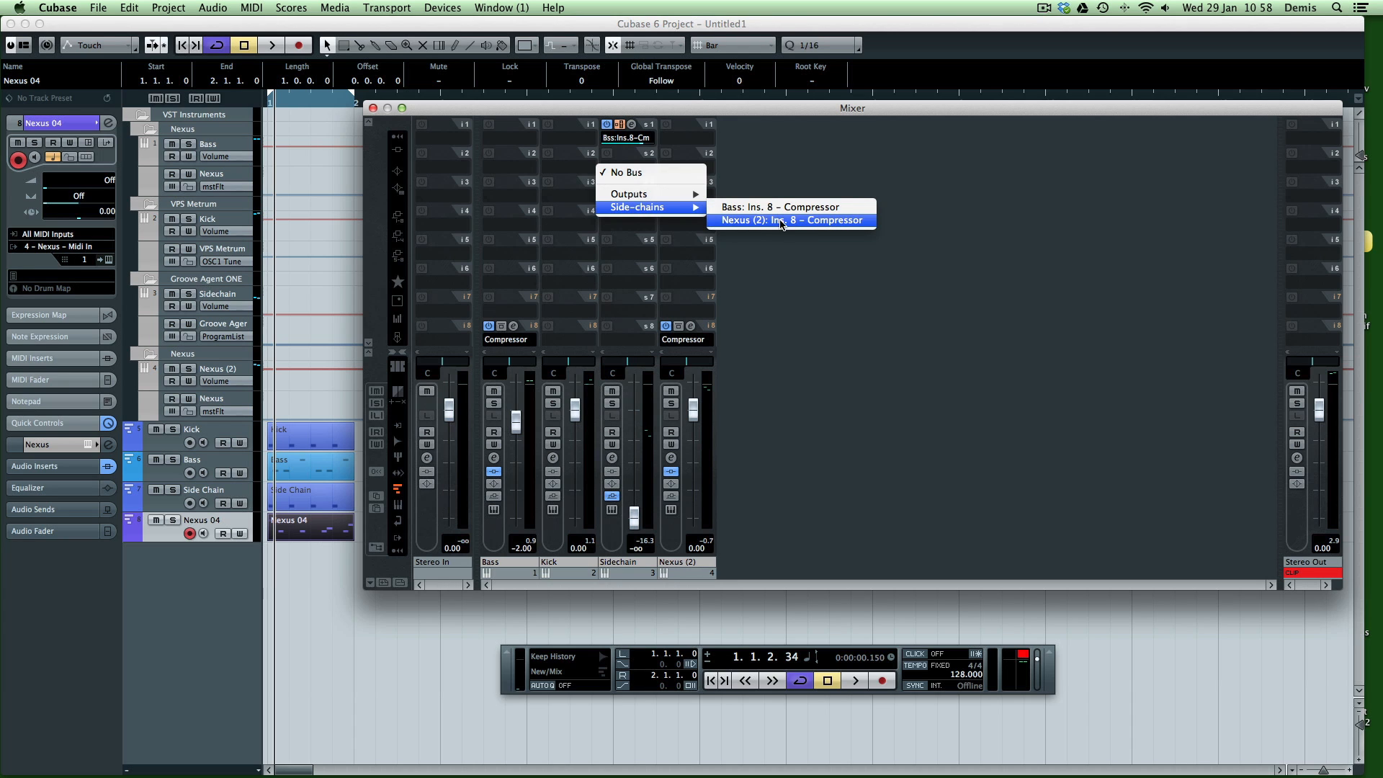
Step: Route Sidechain send 2 to Nexus (2): Ins. 8 – Compressor side-chain, pre-fader
left_click(790, 220)
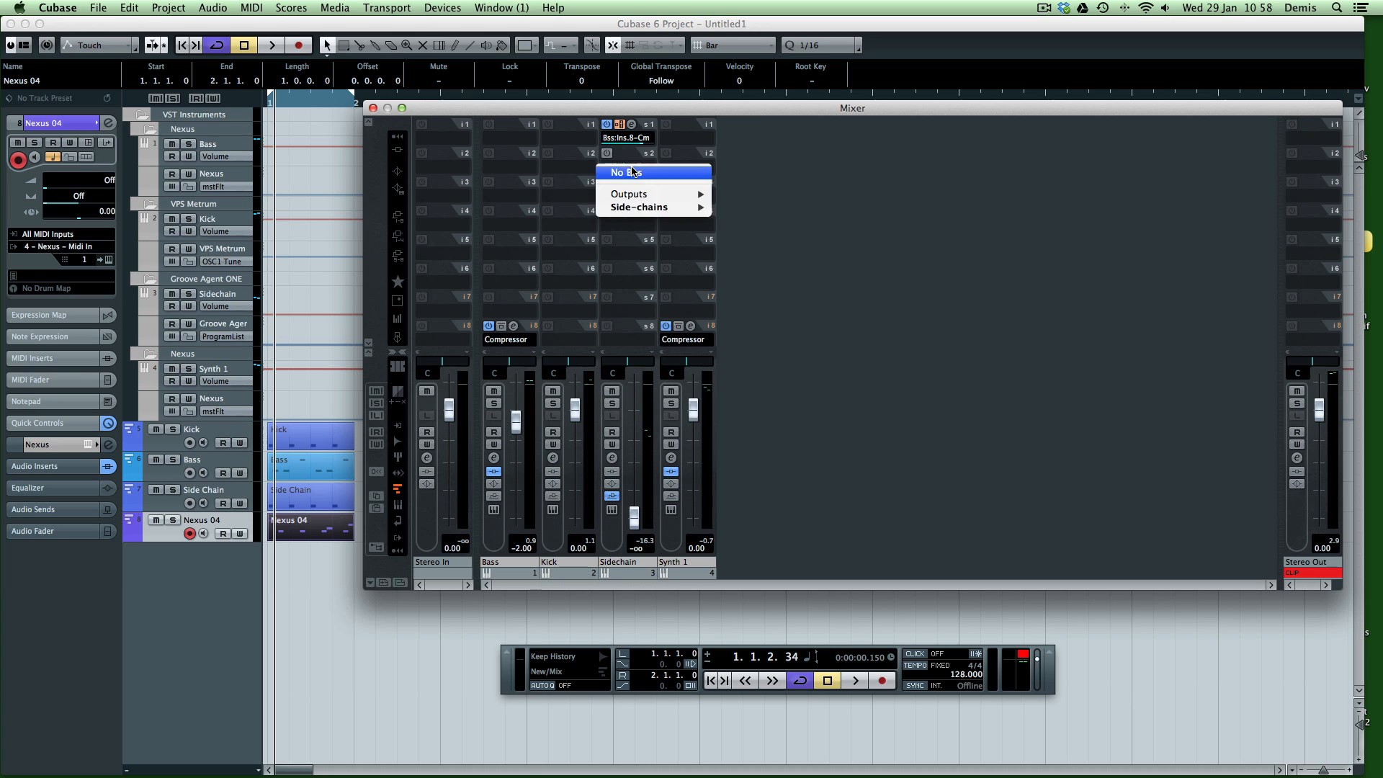
mouse_move(639, 206)
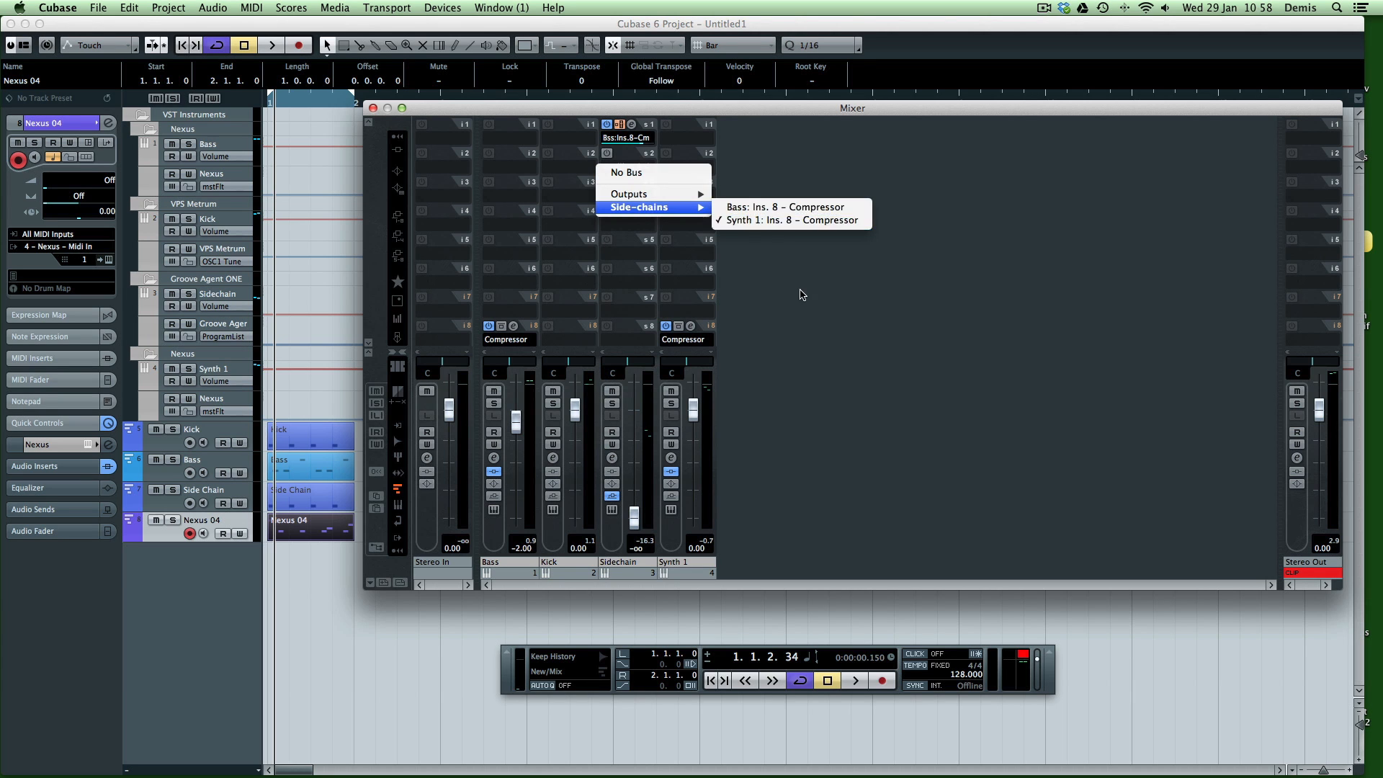
left_click(781, 220)
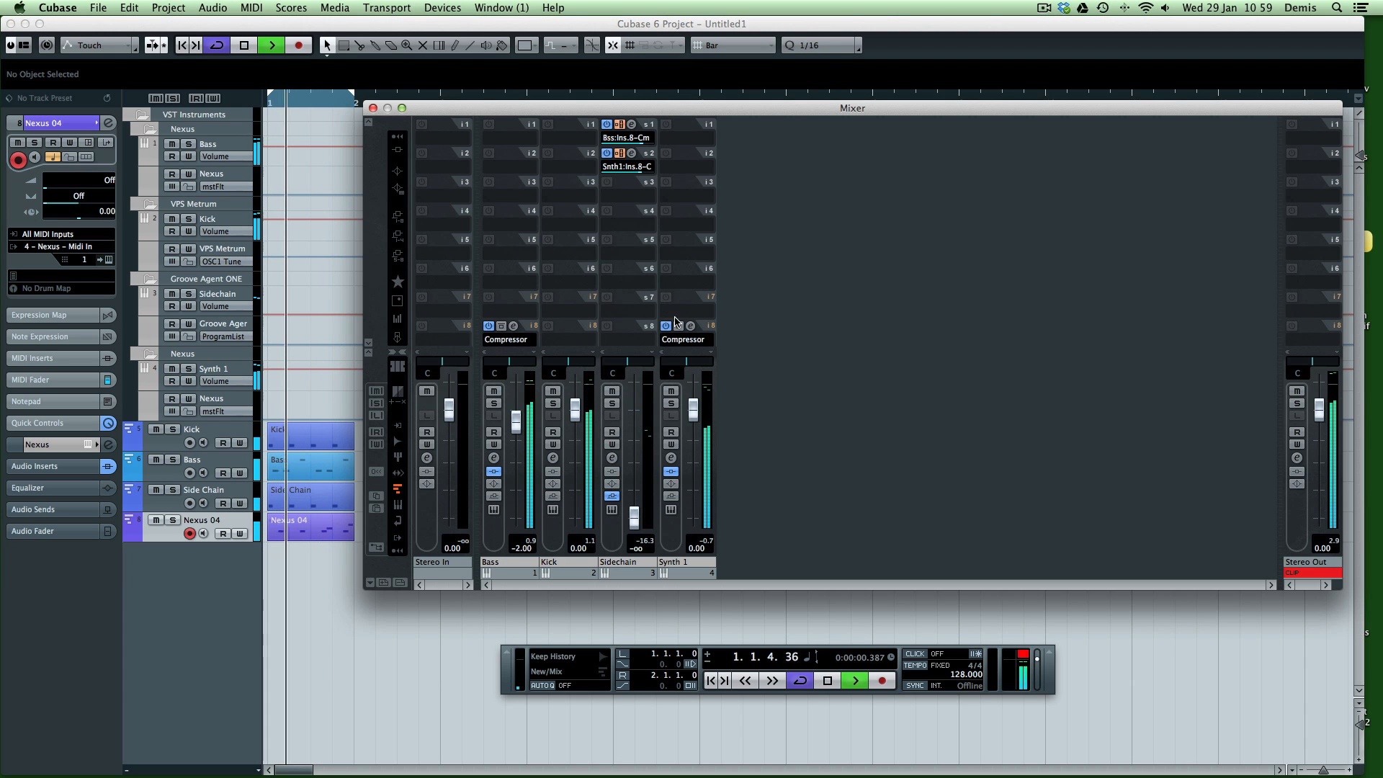
Step: Raise the Synth 1 compressor threshold to -33.2 dB and close its panel
left_click(682, 339)
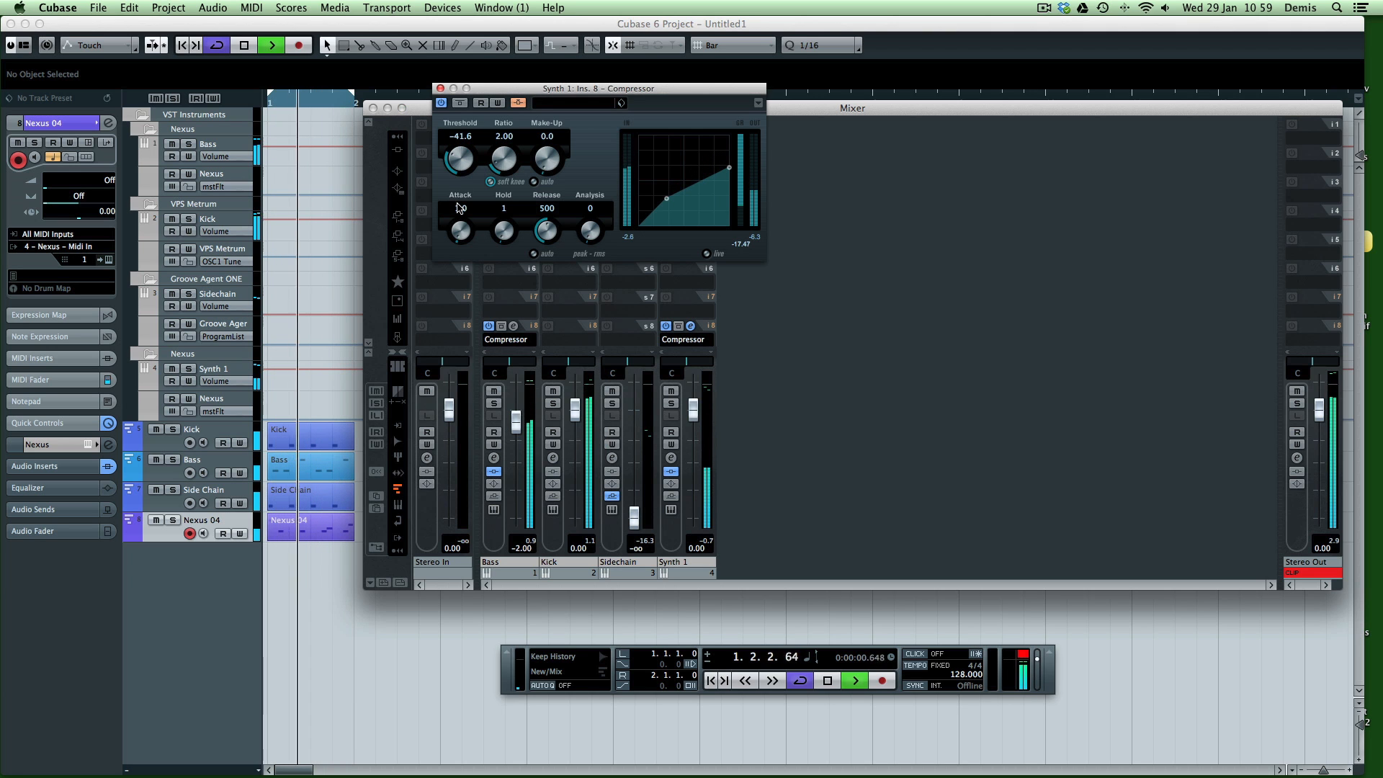
left_click_drag(460, 158, 465, 189)
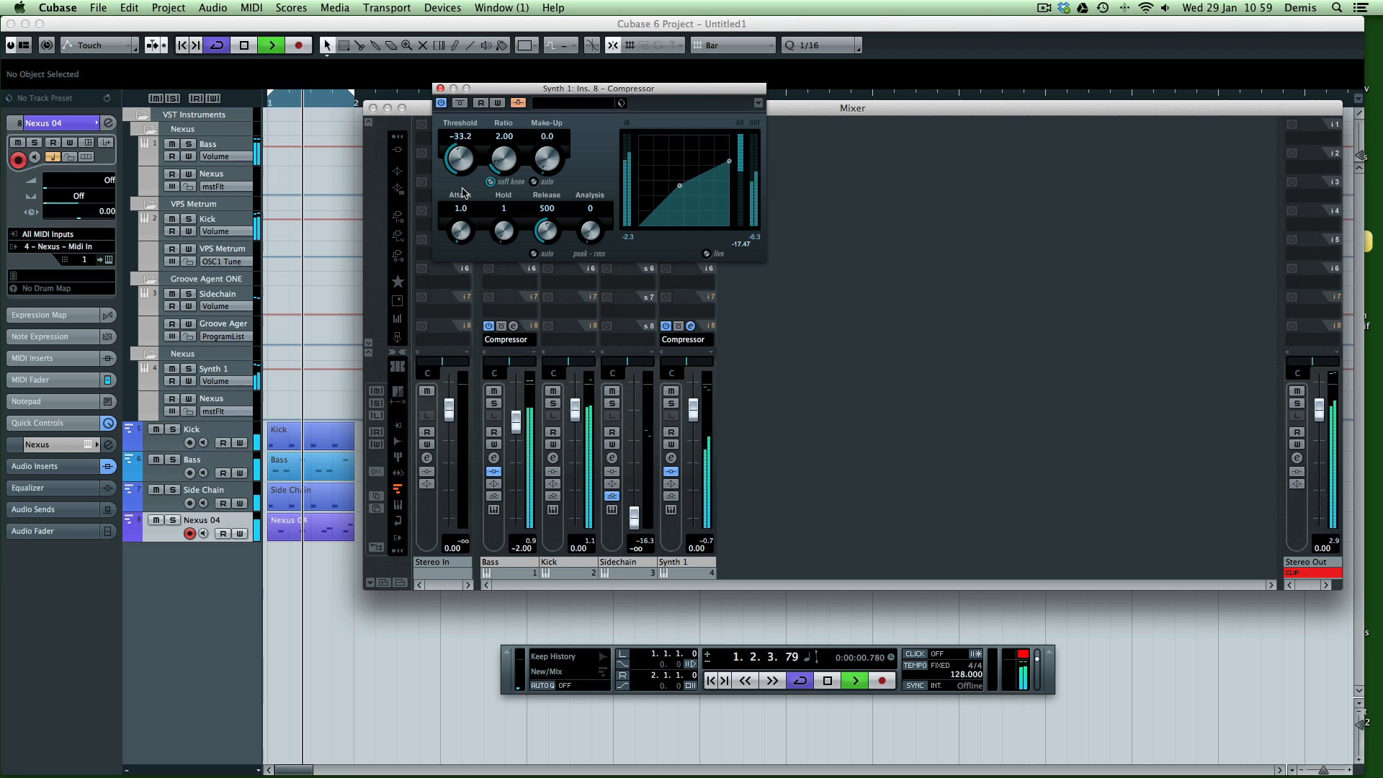
left_click(440, 88)
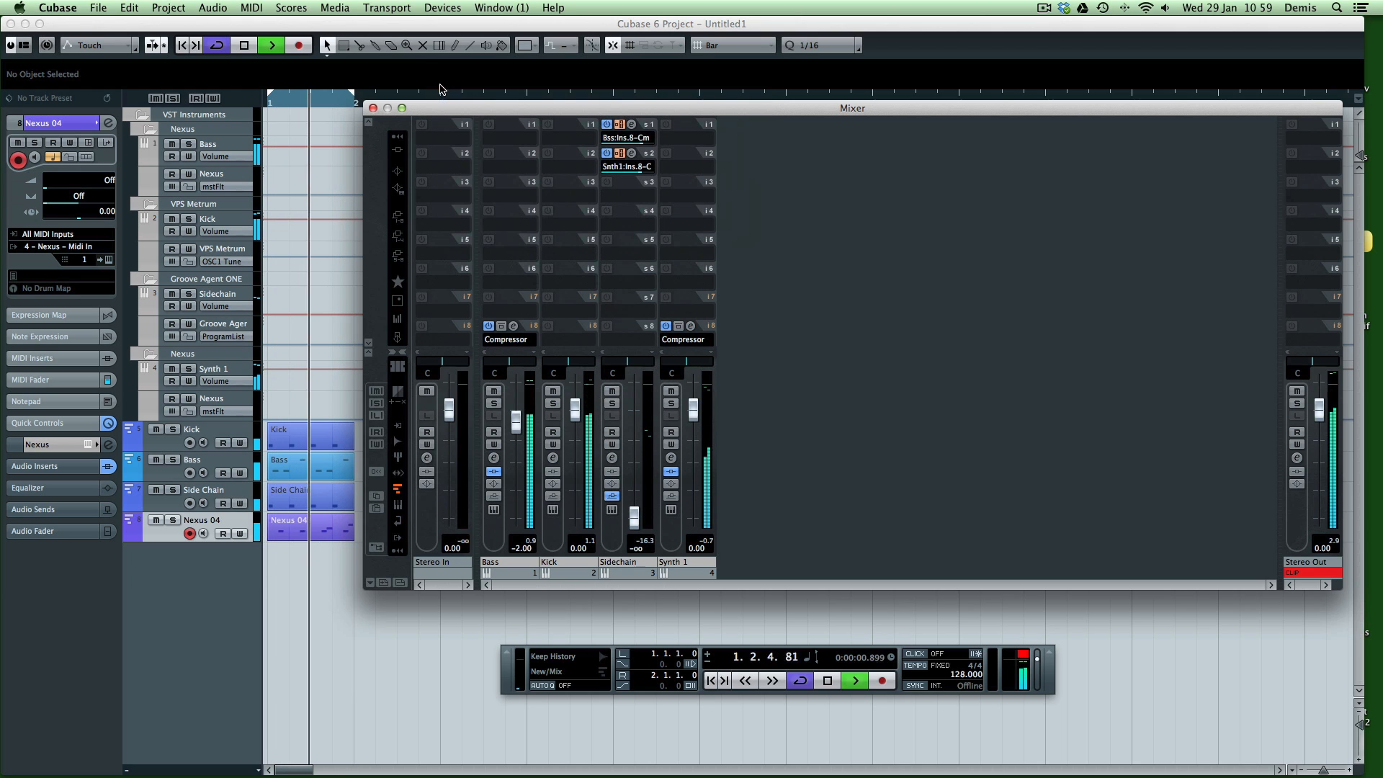